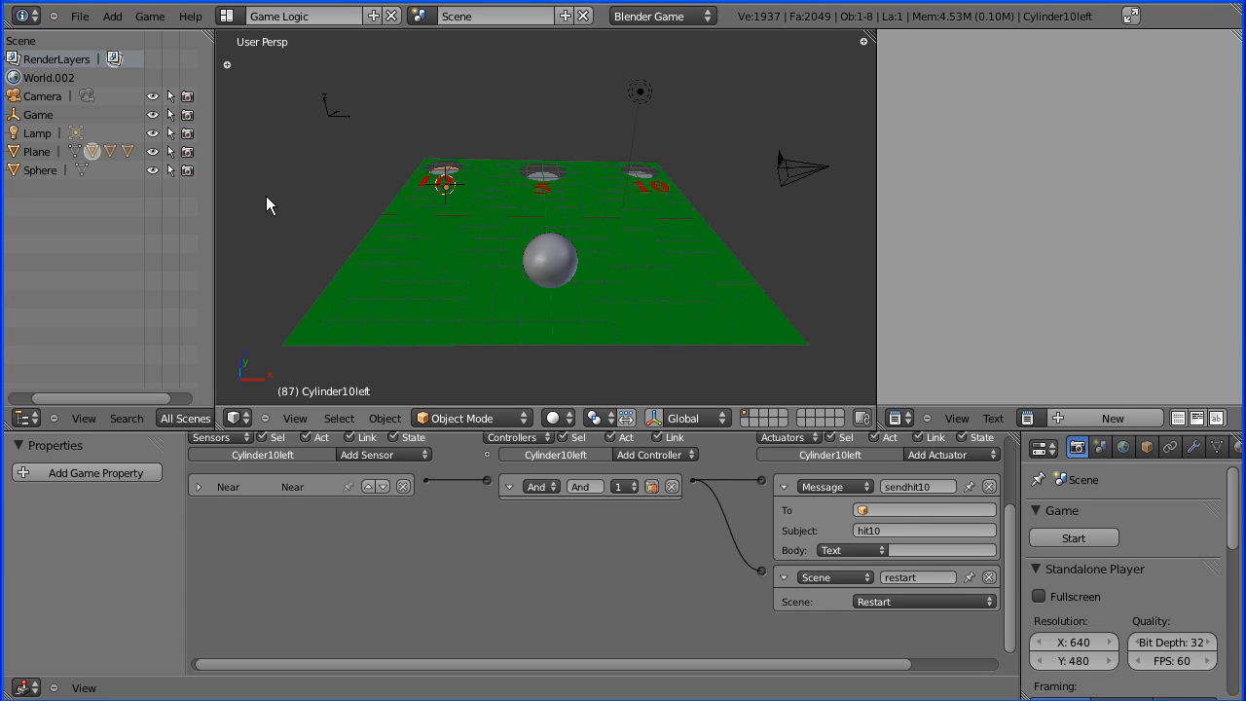
mouse_move(340, 126)
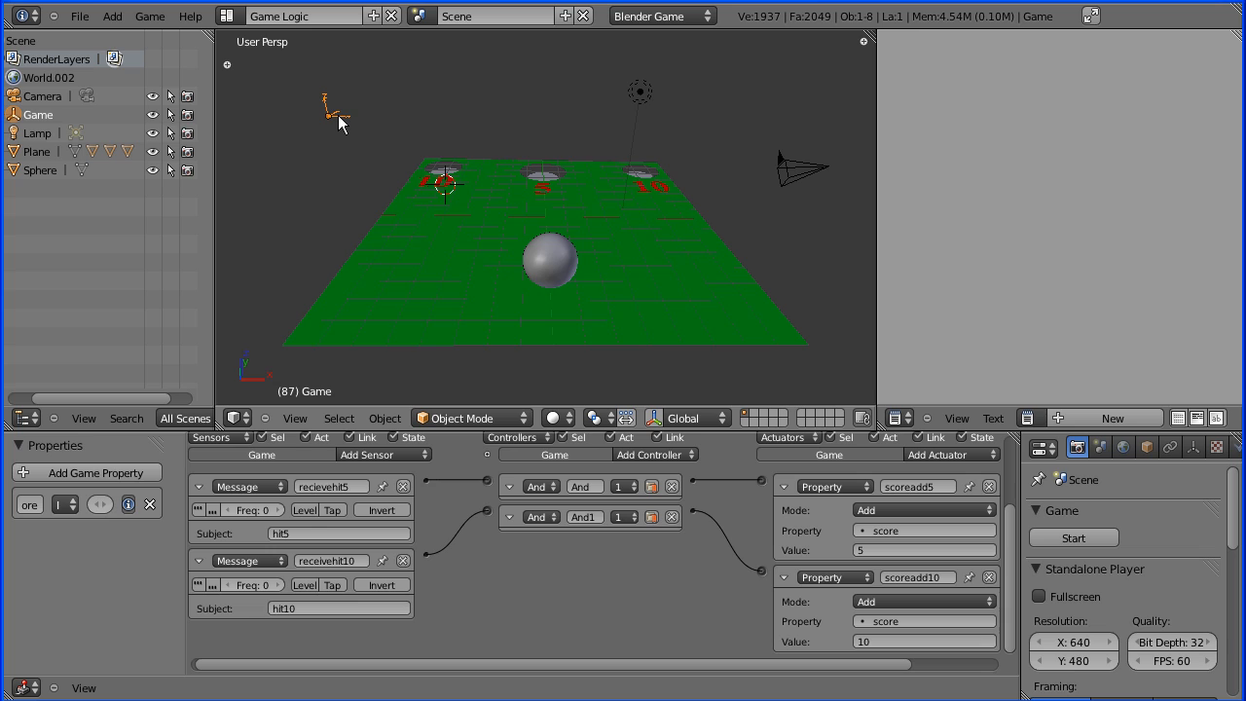
mouse_move(1090, 522)
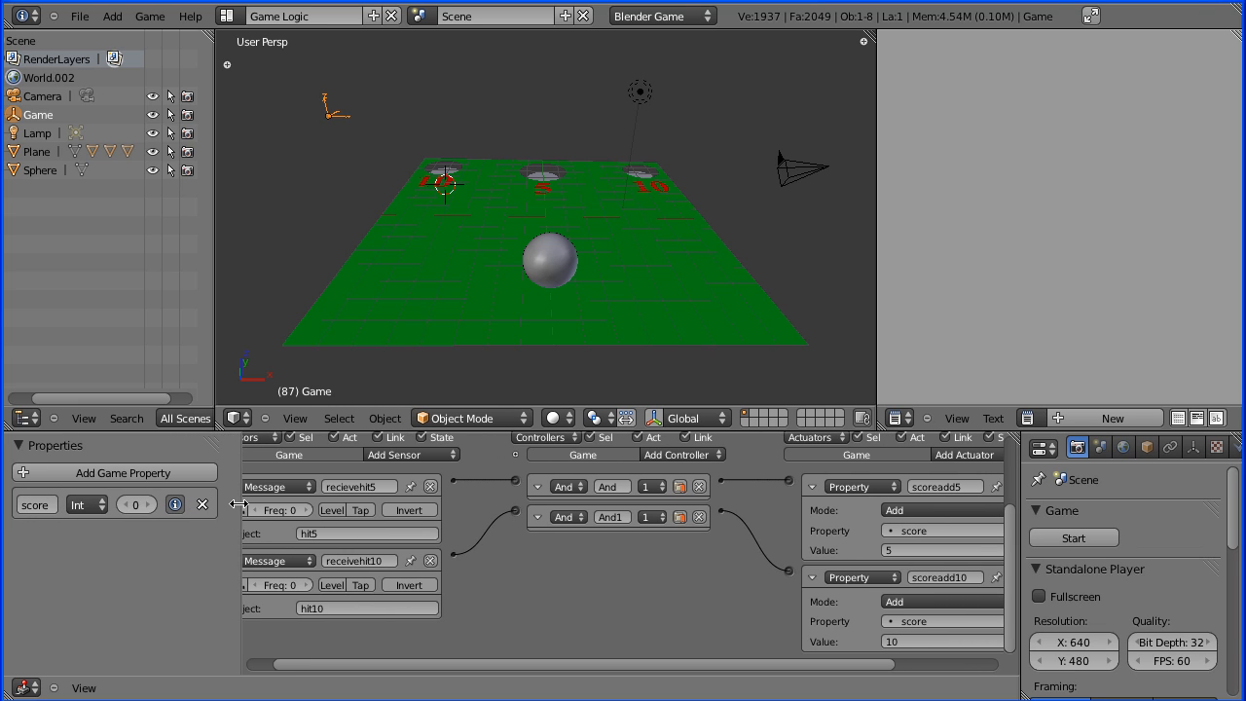
Step: Add a second game property named timer and make it a Float at 0.0
left_click(113, 473)
type("timer")
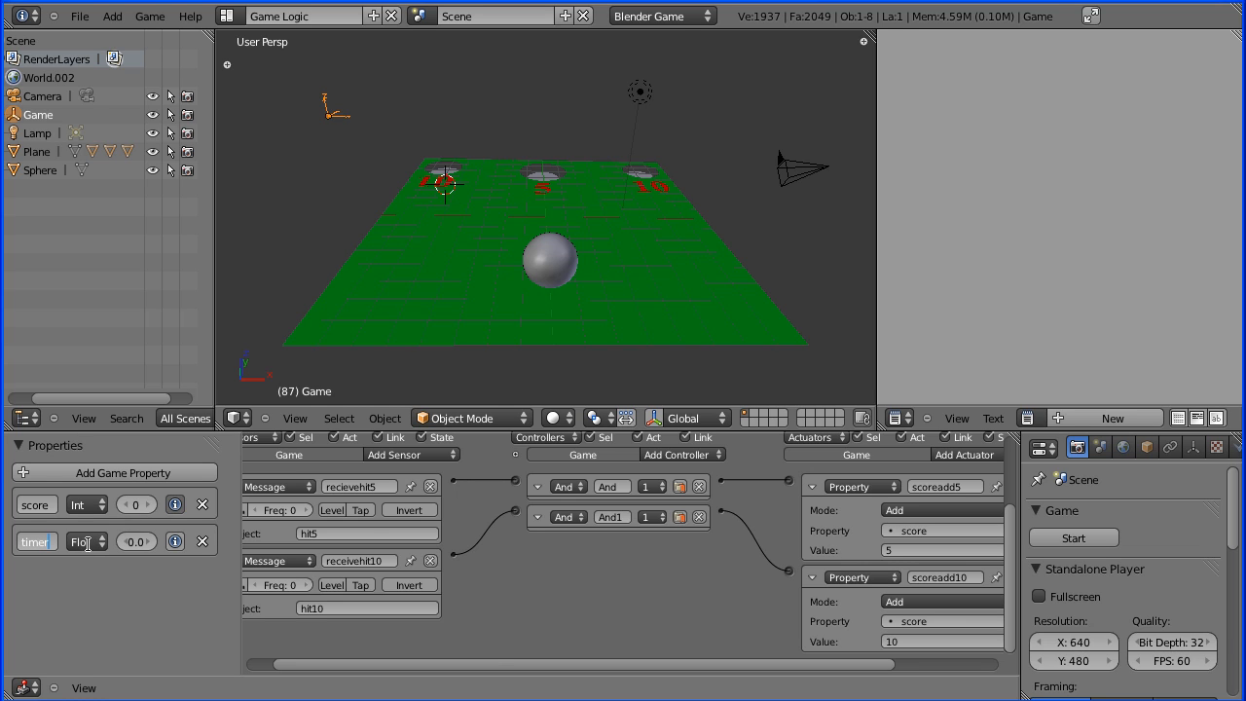
left_click(86, 504)
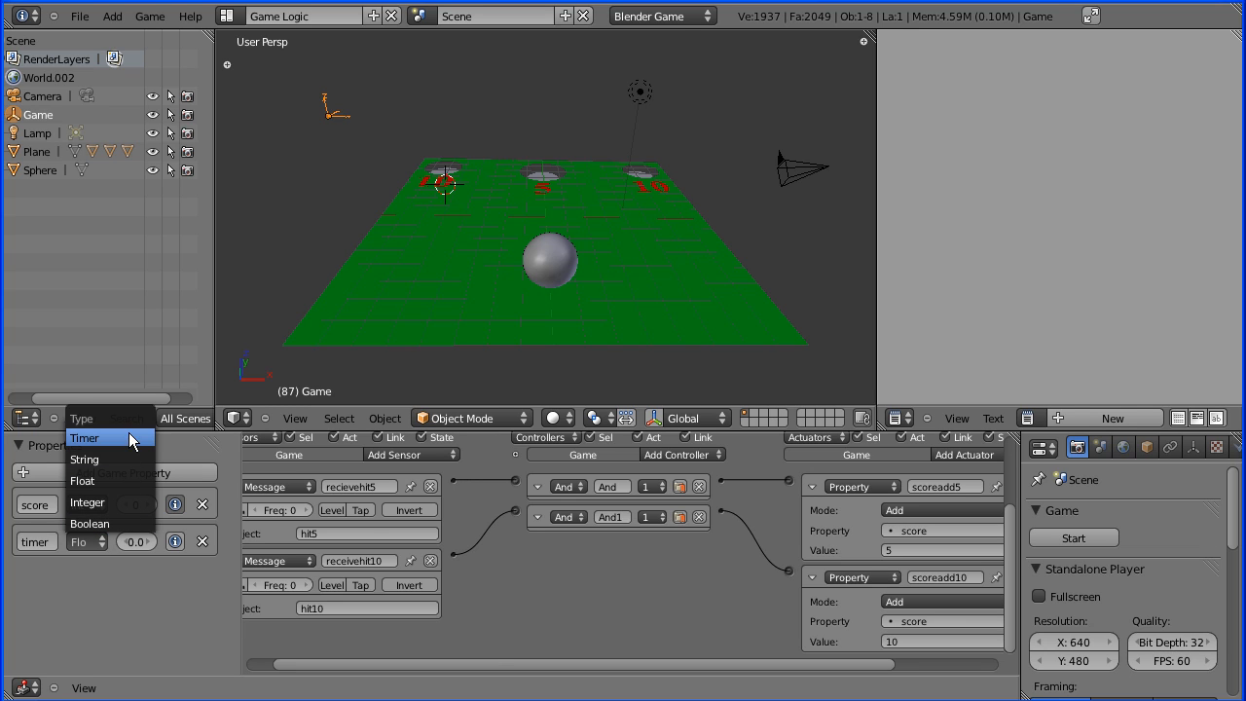
mouse_move(109, 479)
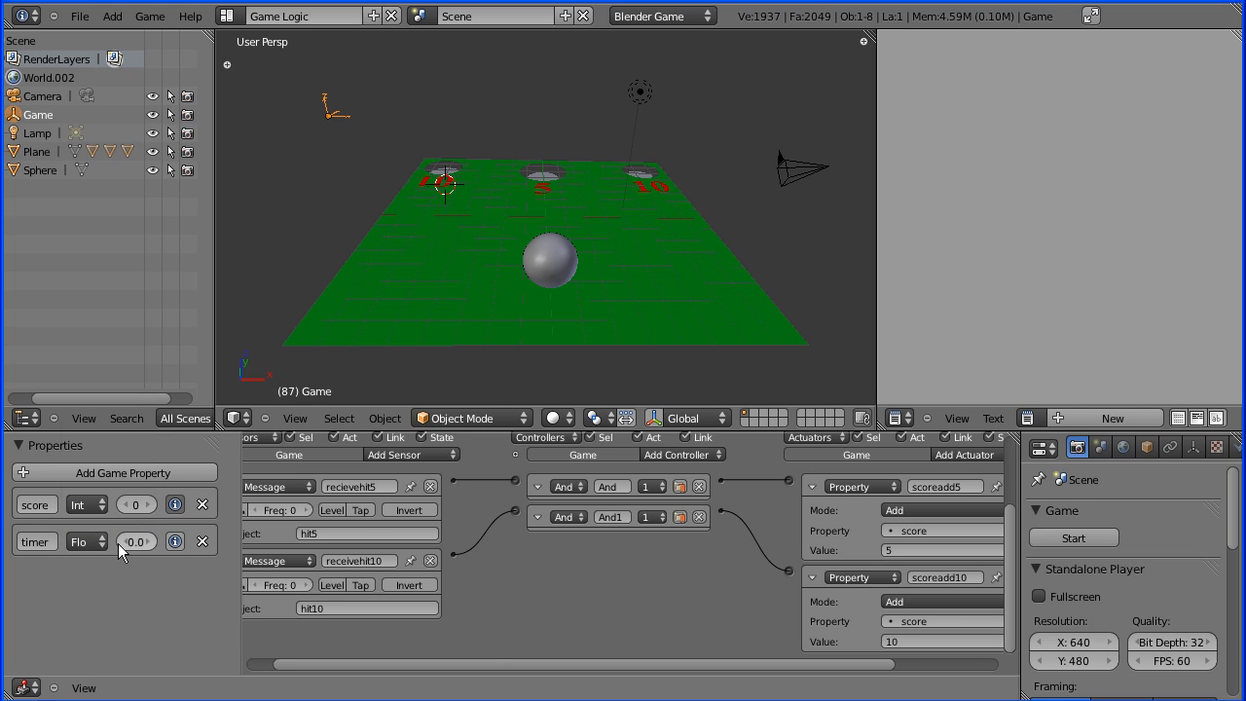
mouse_move(147, 552)
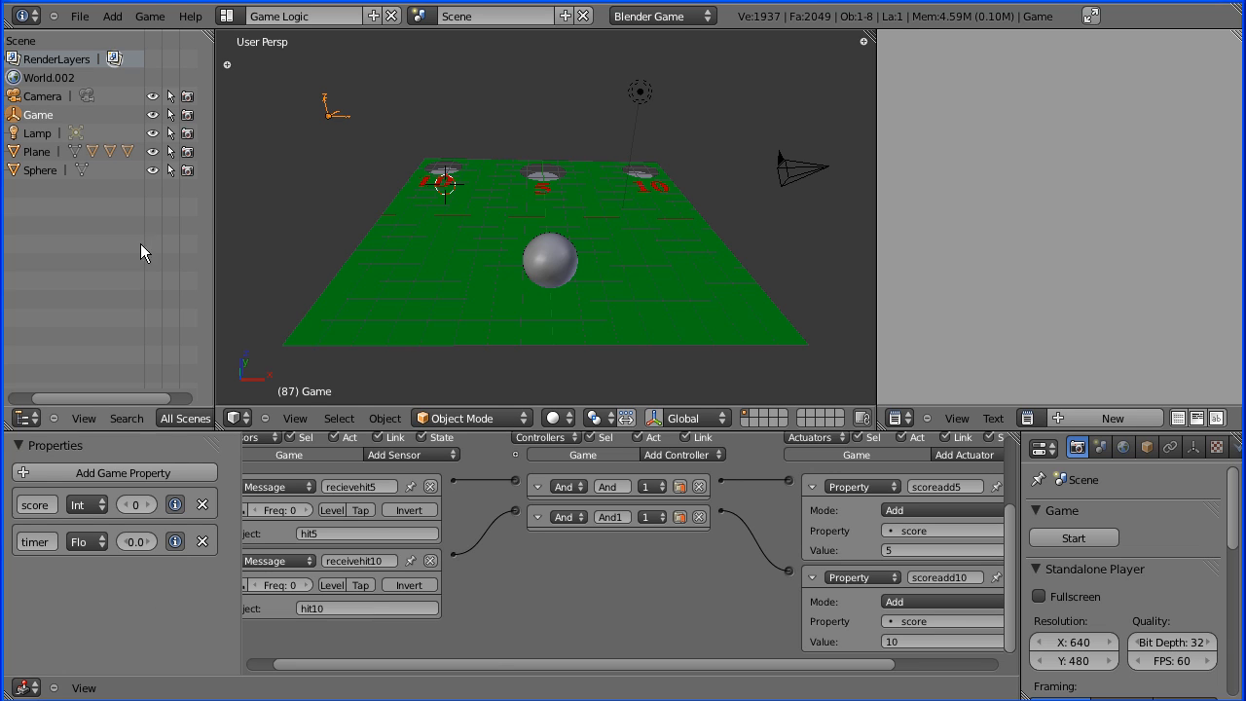
mouse_move(249, 80)
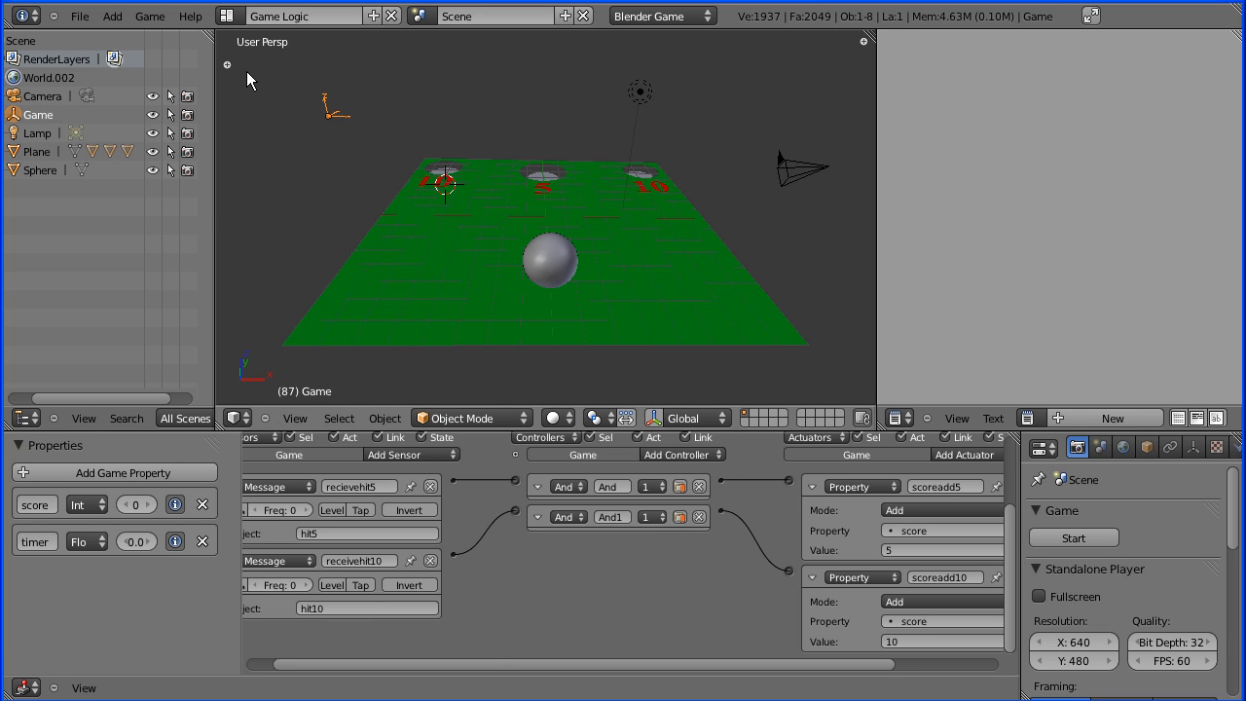
mouse_move(278, 89)
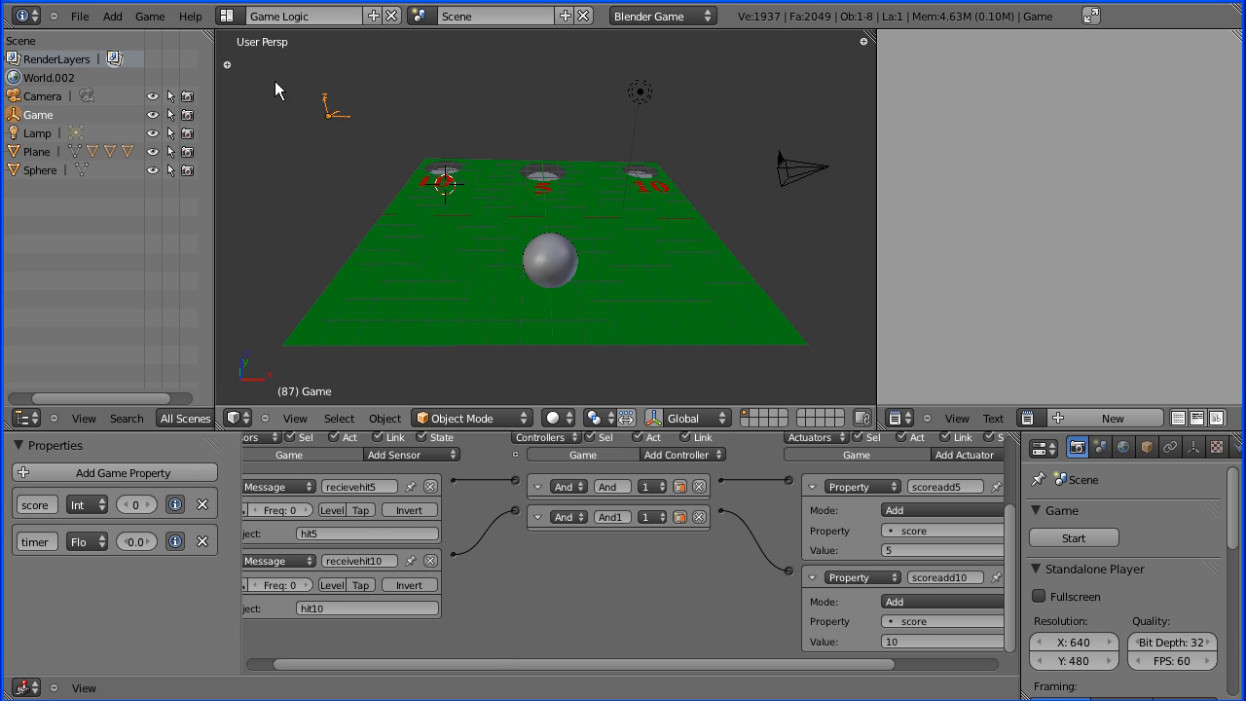
mouse_move(179, 554)
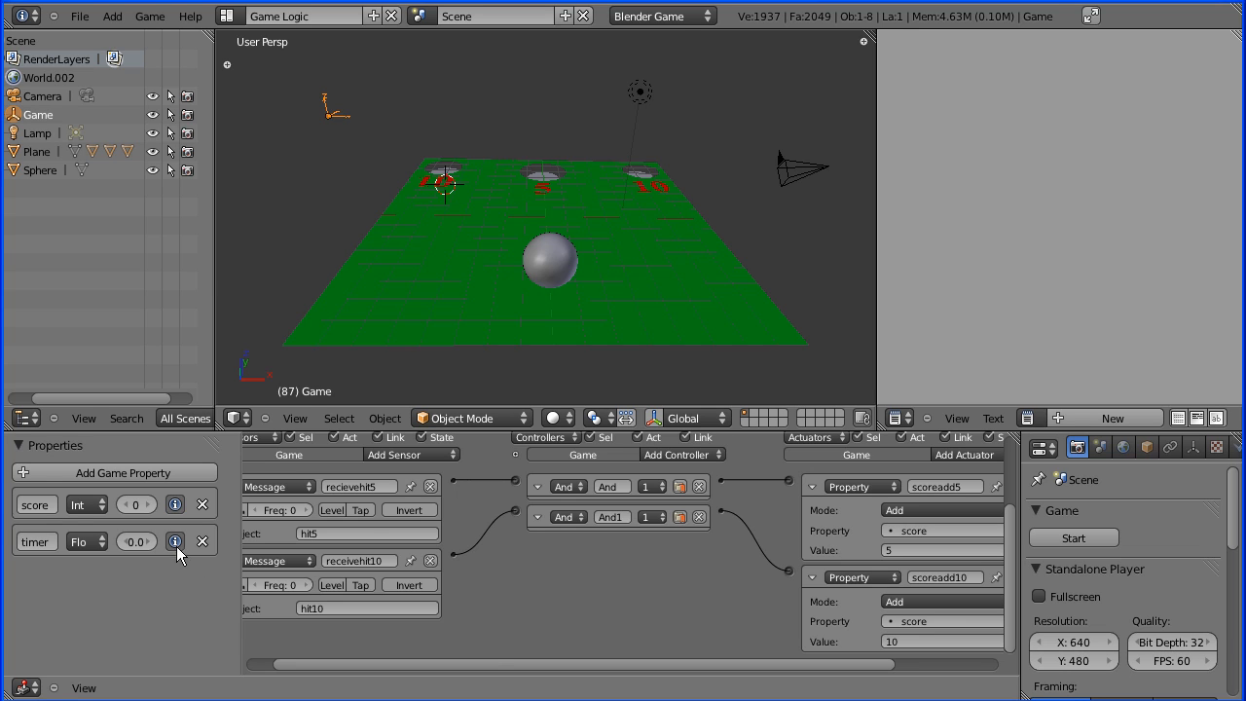
mouse_move(728, 569)
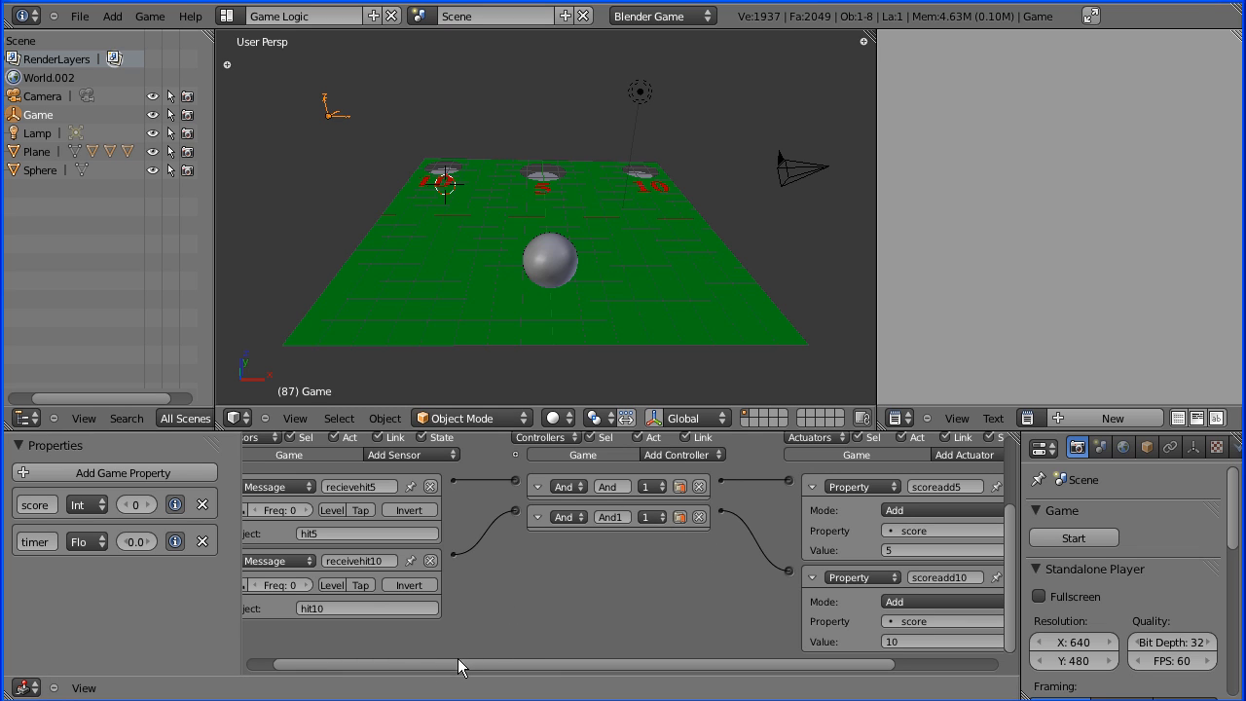
mouse_move(238, 596)
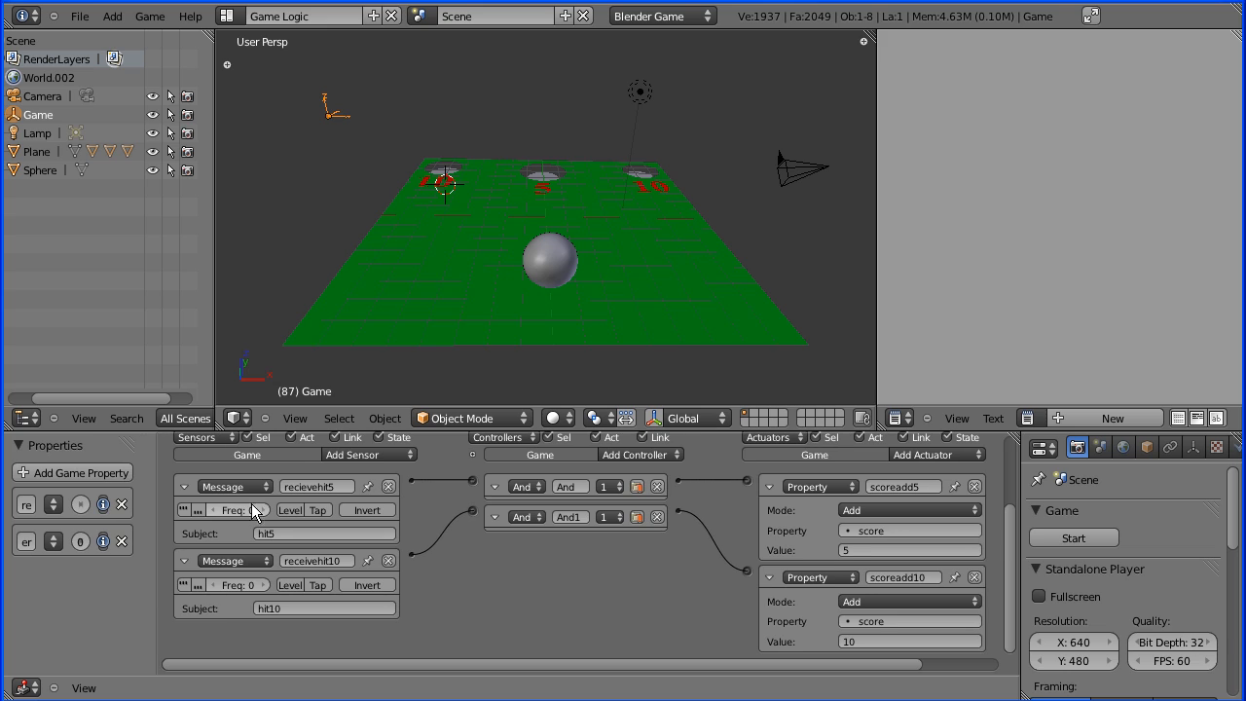
mouse_move(183, 487)
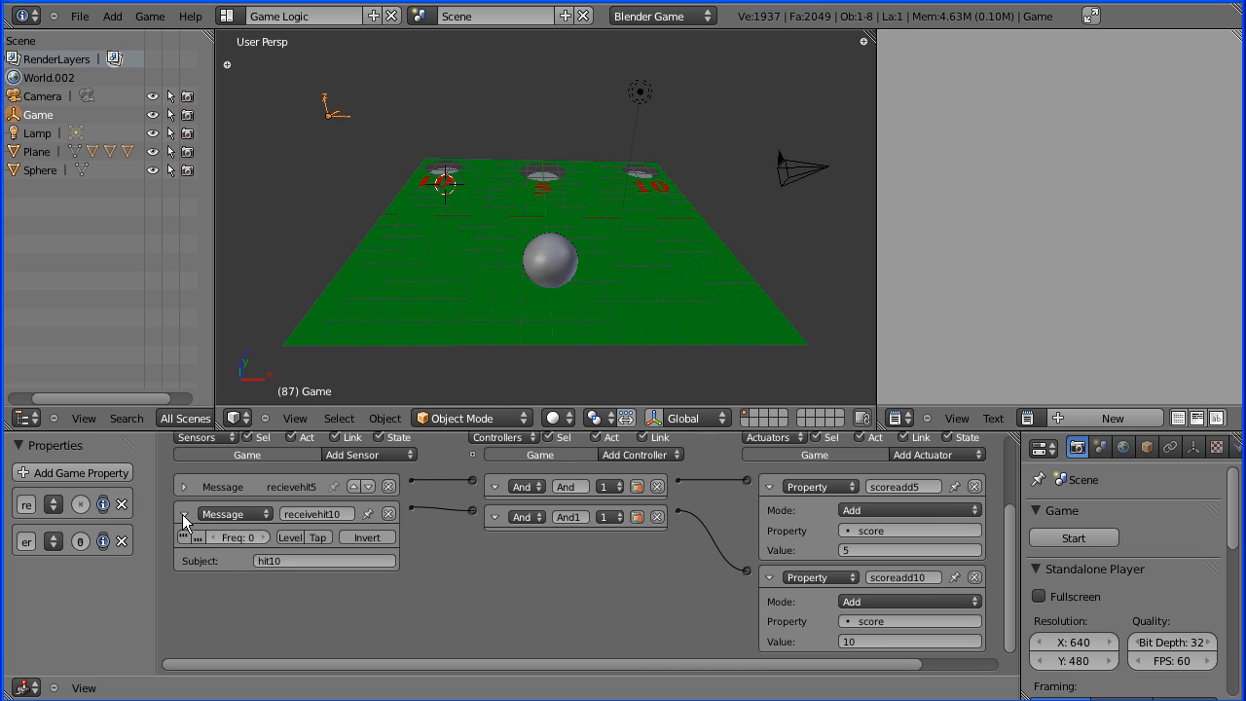
Step: Collapse the receivehit10 Message sensor to a single row
left_click(183, 514)
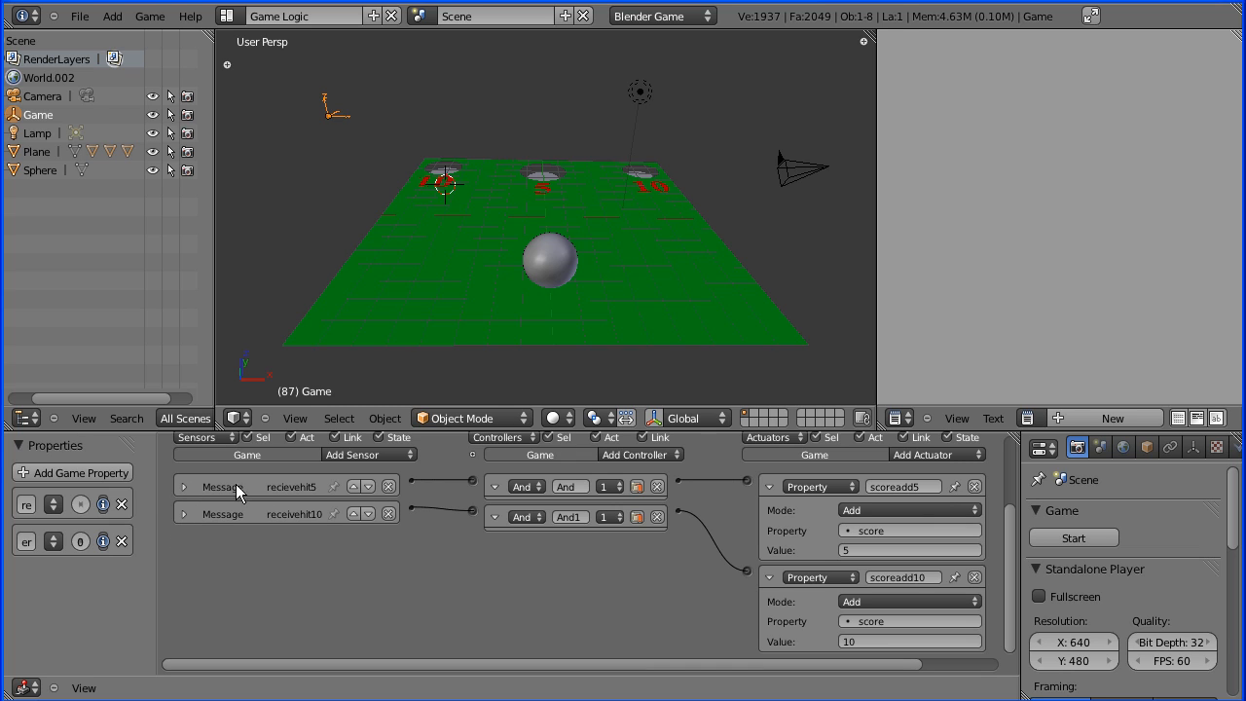
mouse_move(769, 487)
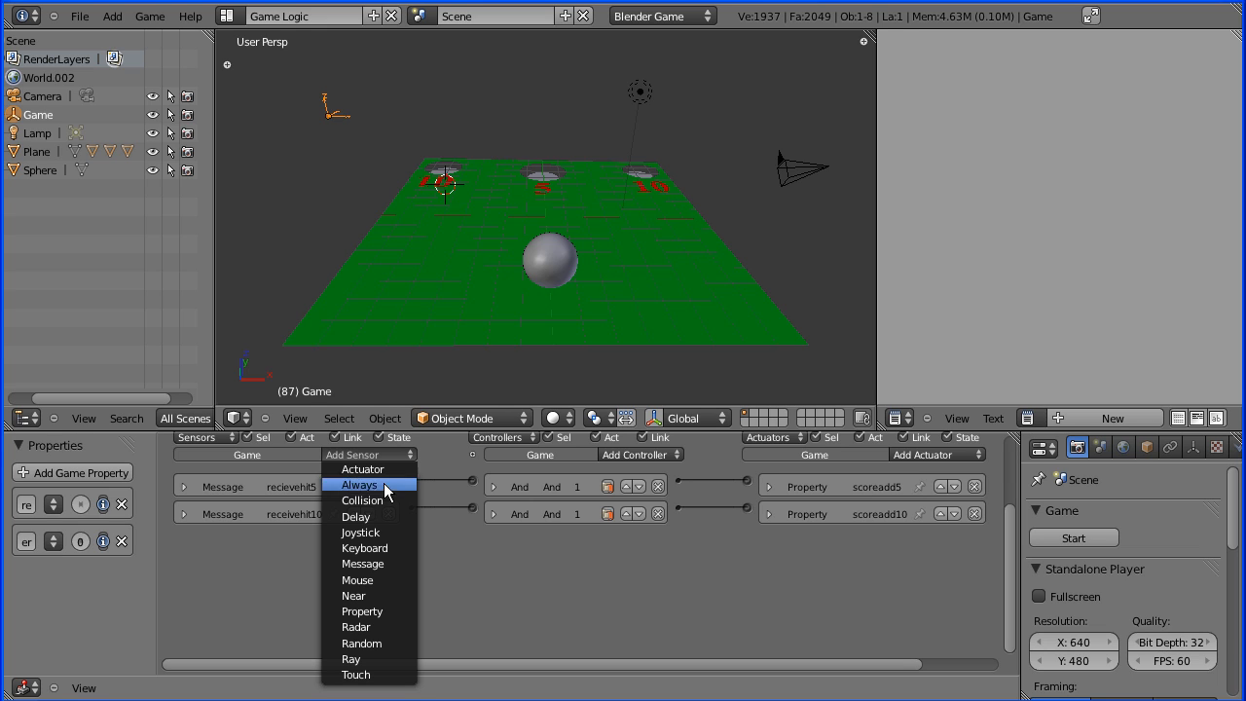
mouse_move(401, 491)
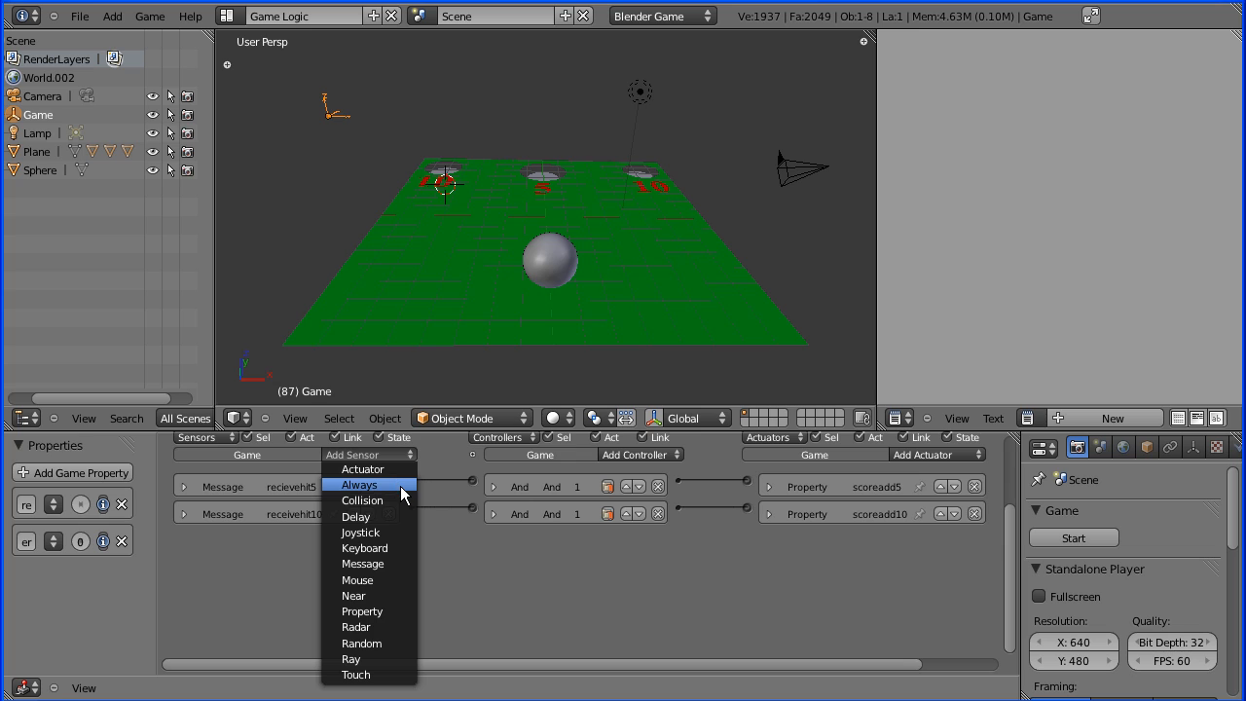
Step: Create an Always sensor below the collapsed message sensors
left_click(358, 483)
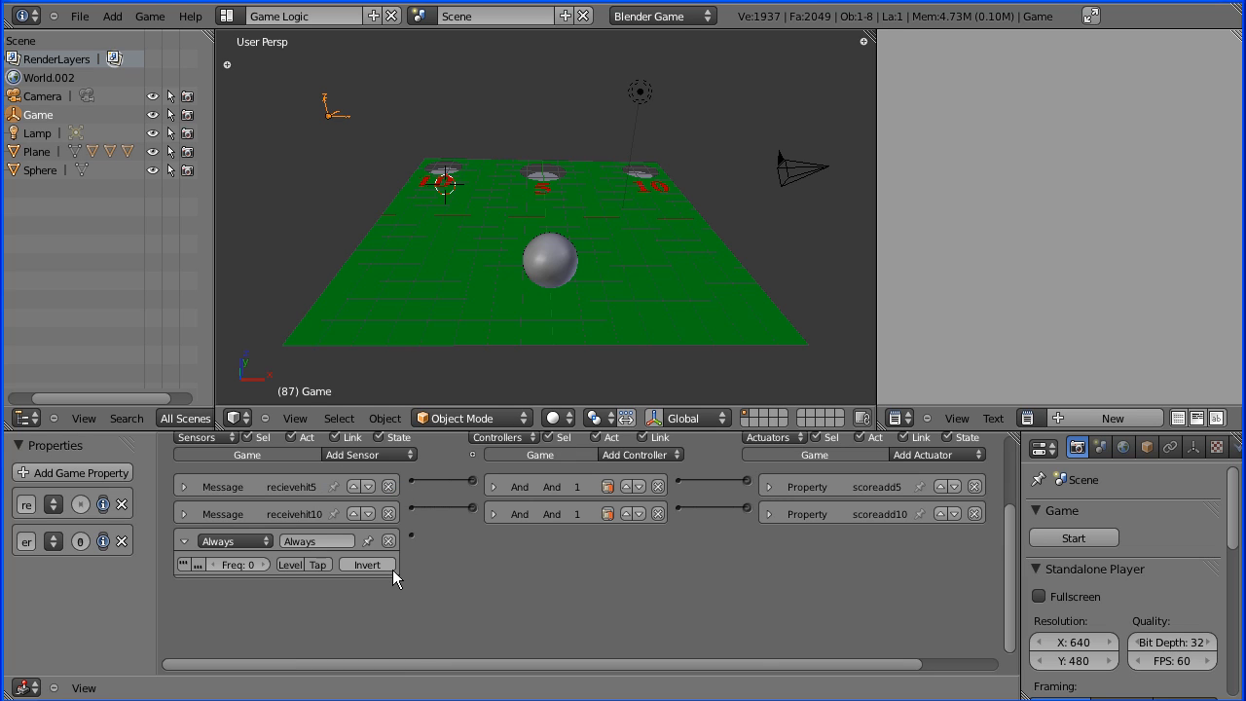
mouse_move(231, 592)
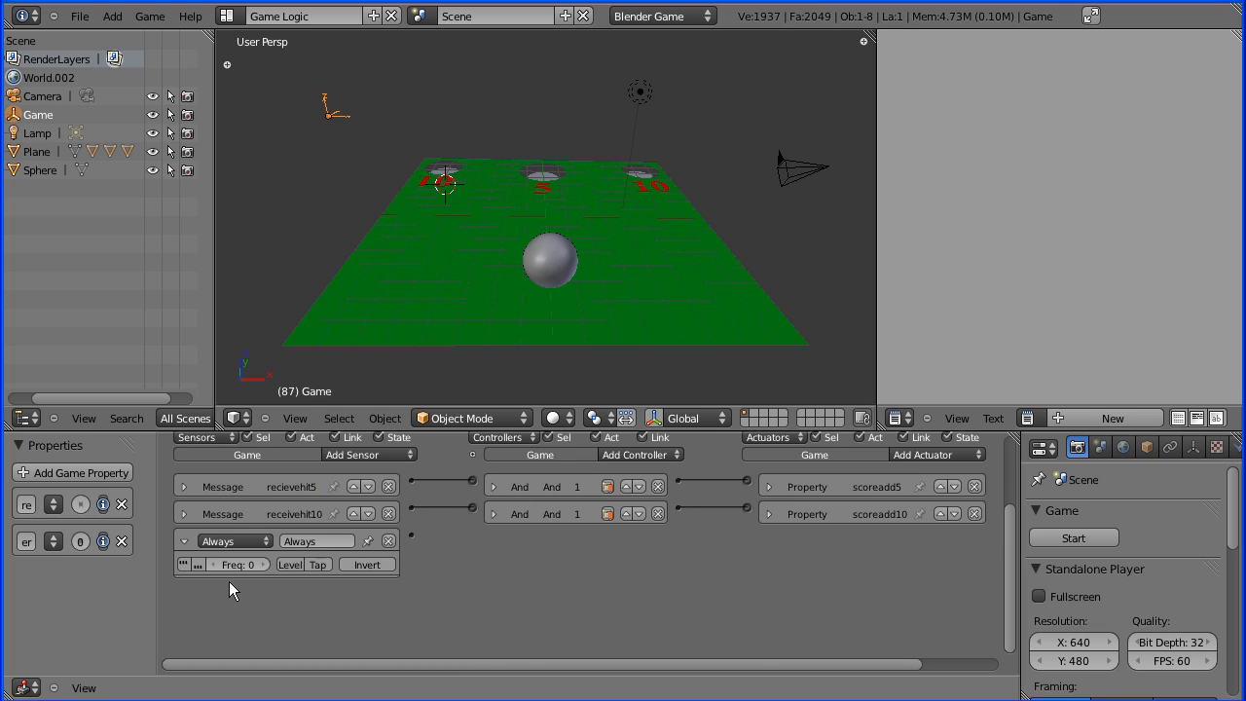
mouse_move(417, 545)
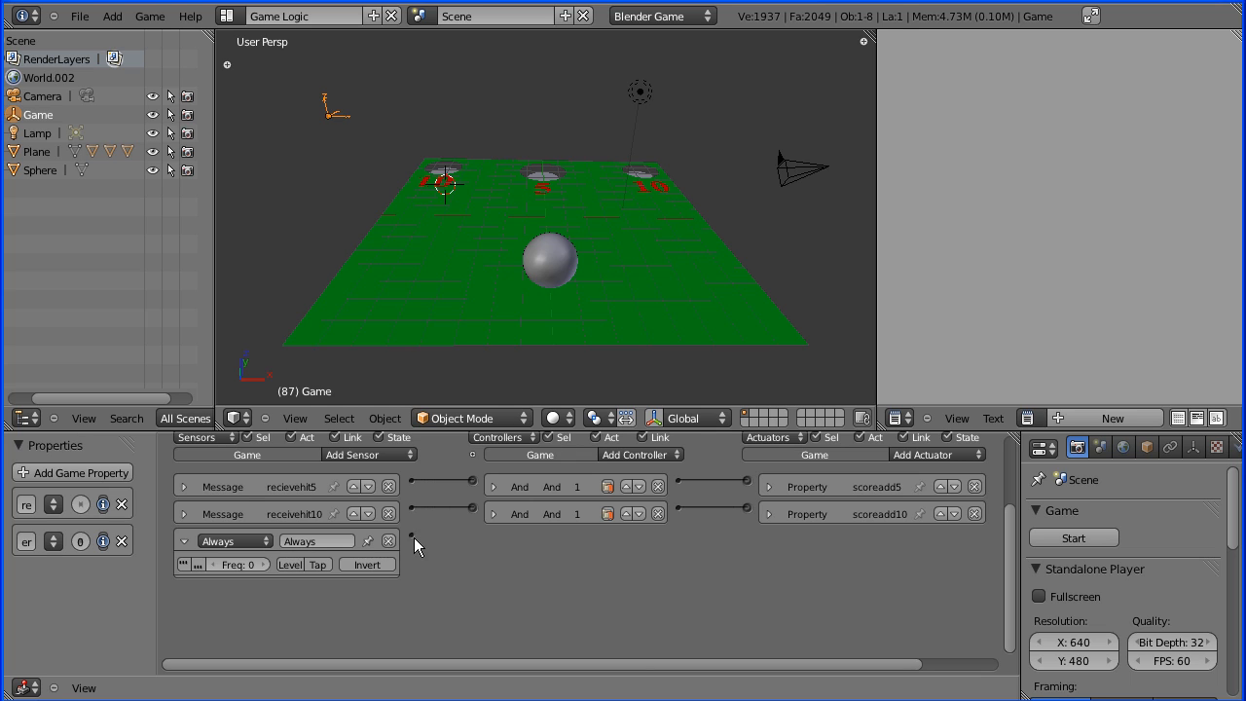
mouse_move(281, 521)
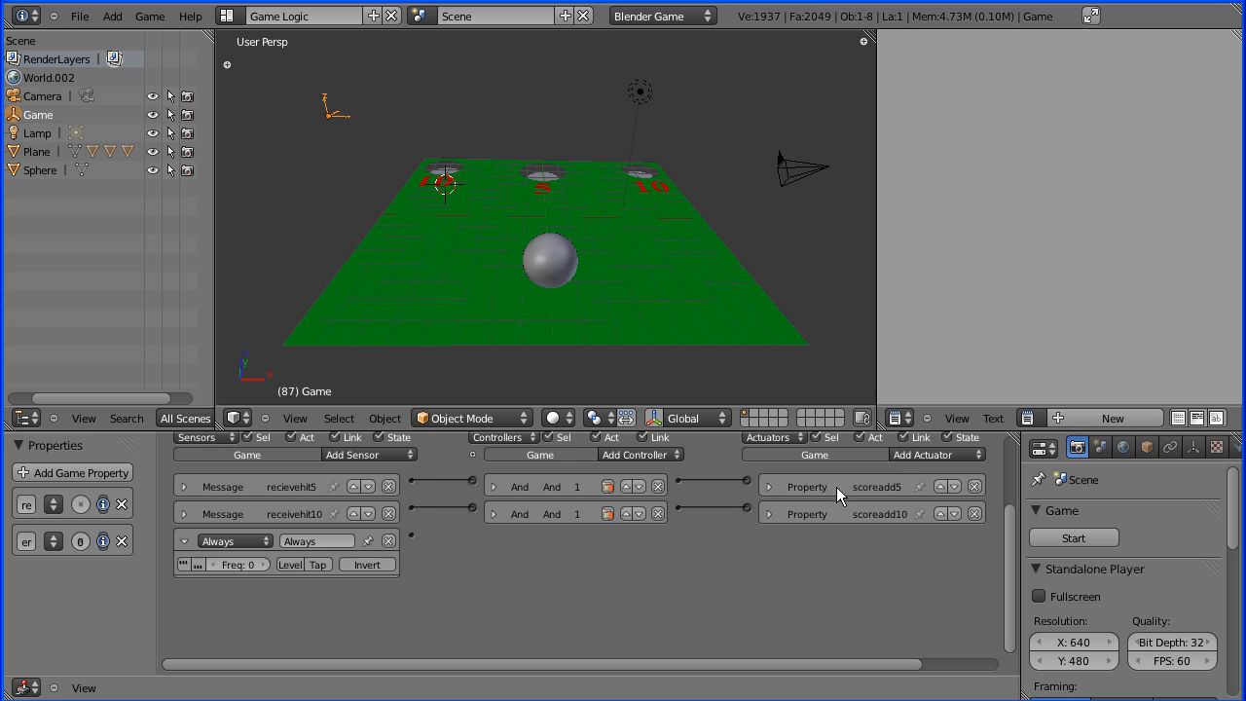
mouse_move(234, 555)
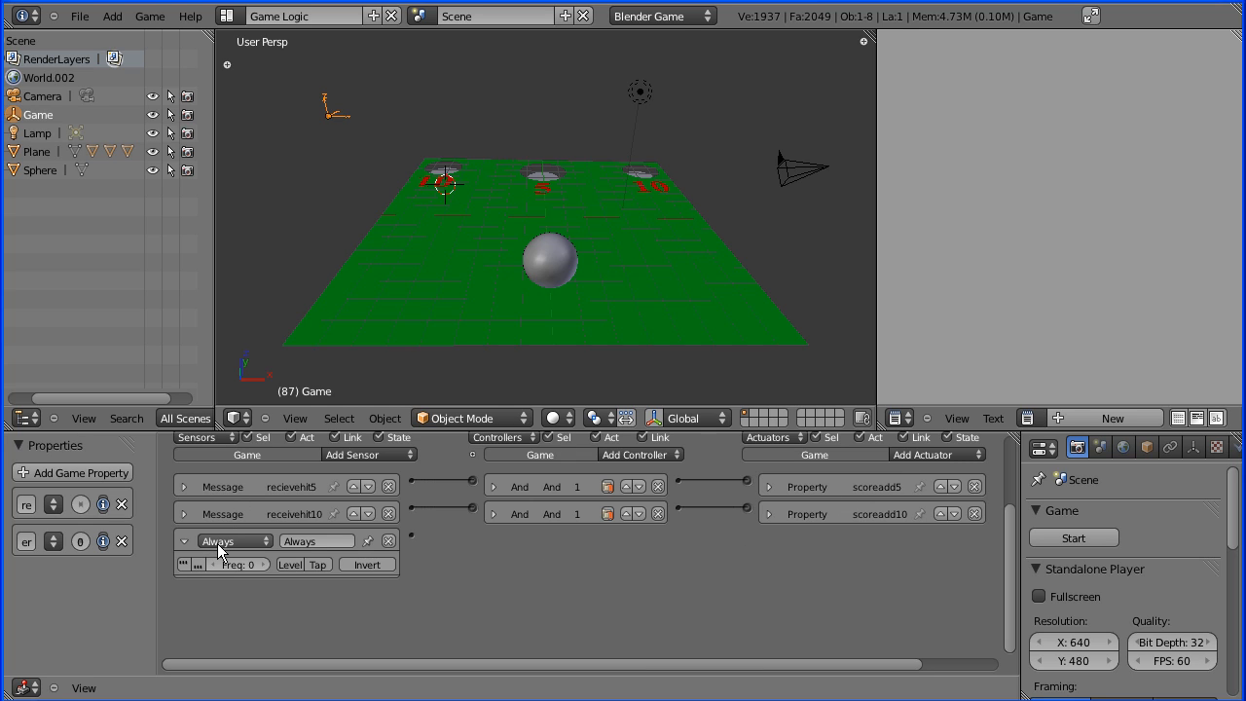
mouse_move(218, 541)
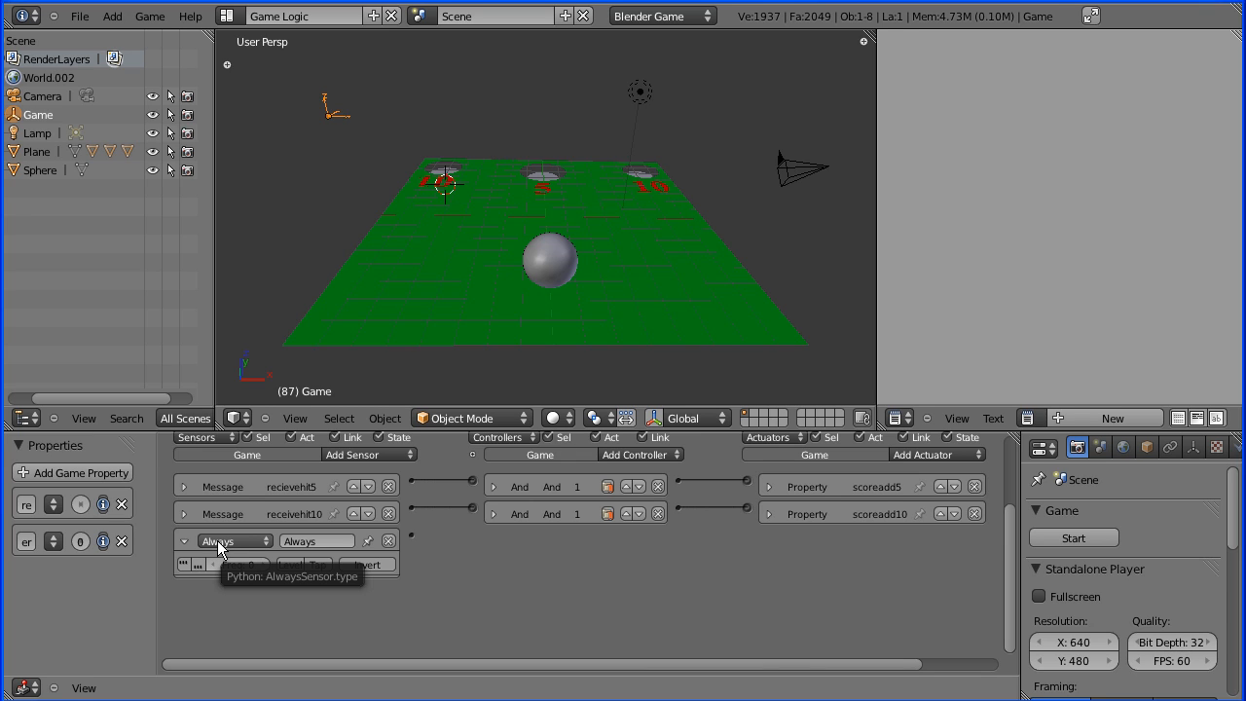
mouse_move(243, 549)
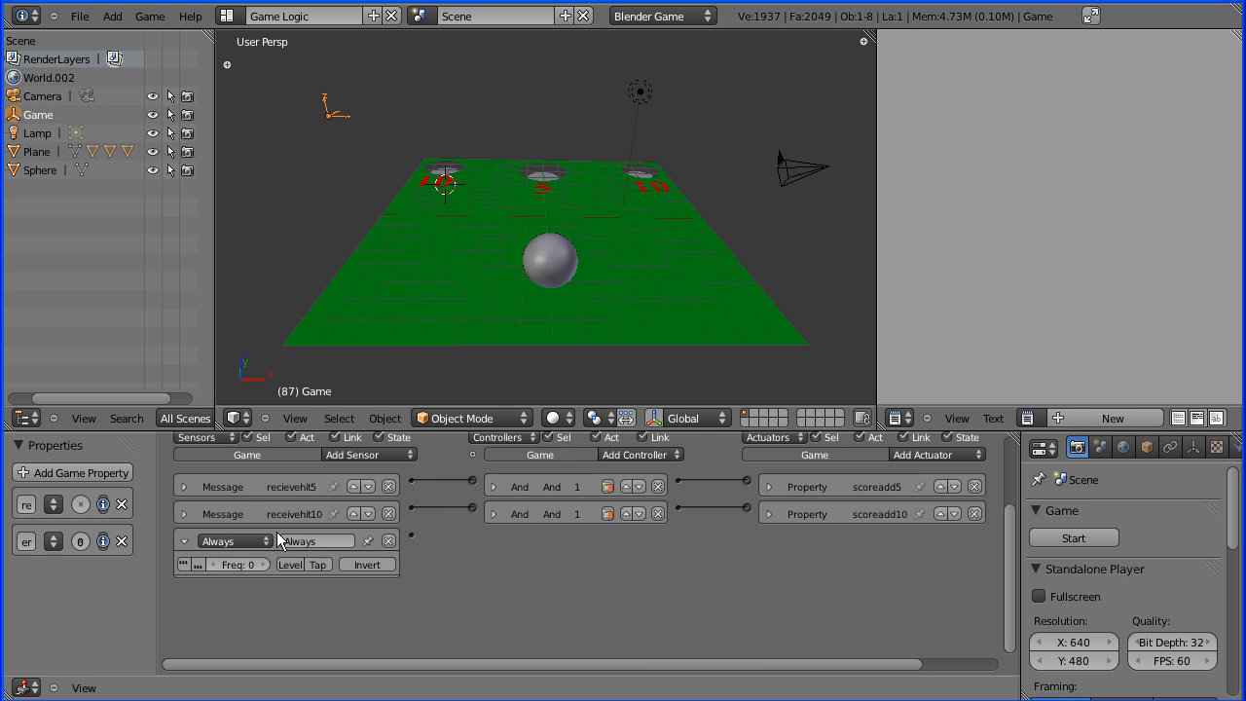
mouse_move(234, 542)
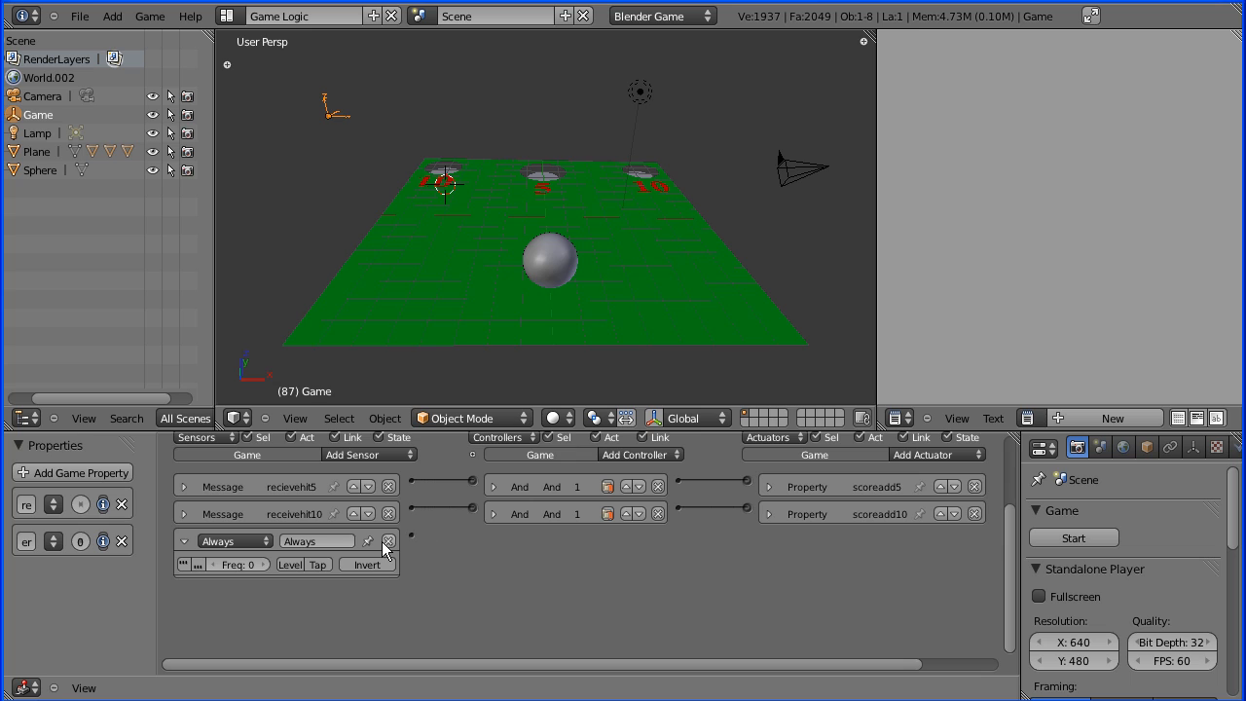
mouse_move(534, 553)
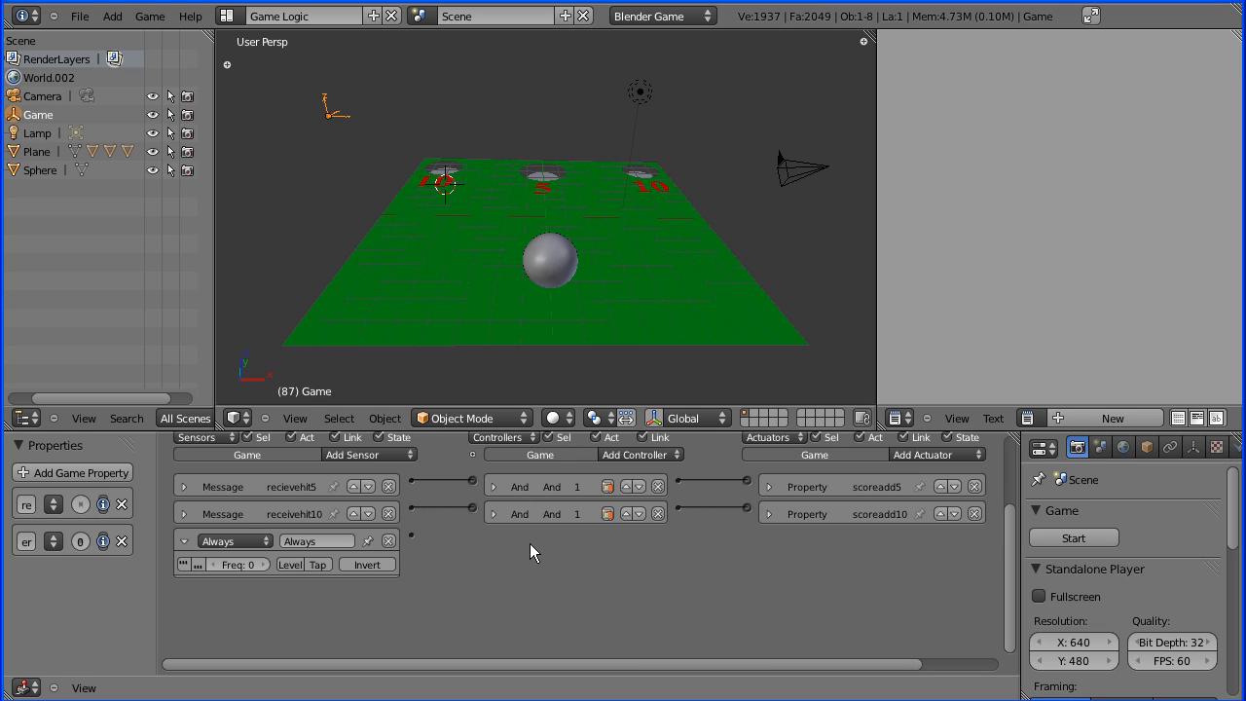
Step: Add an And controller and a Property actuator with its mode set to Add
left_click(639, 456)
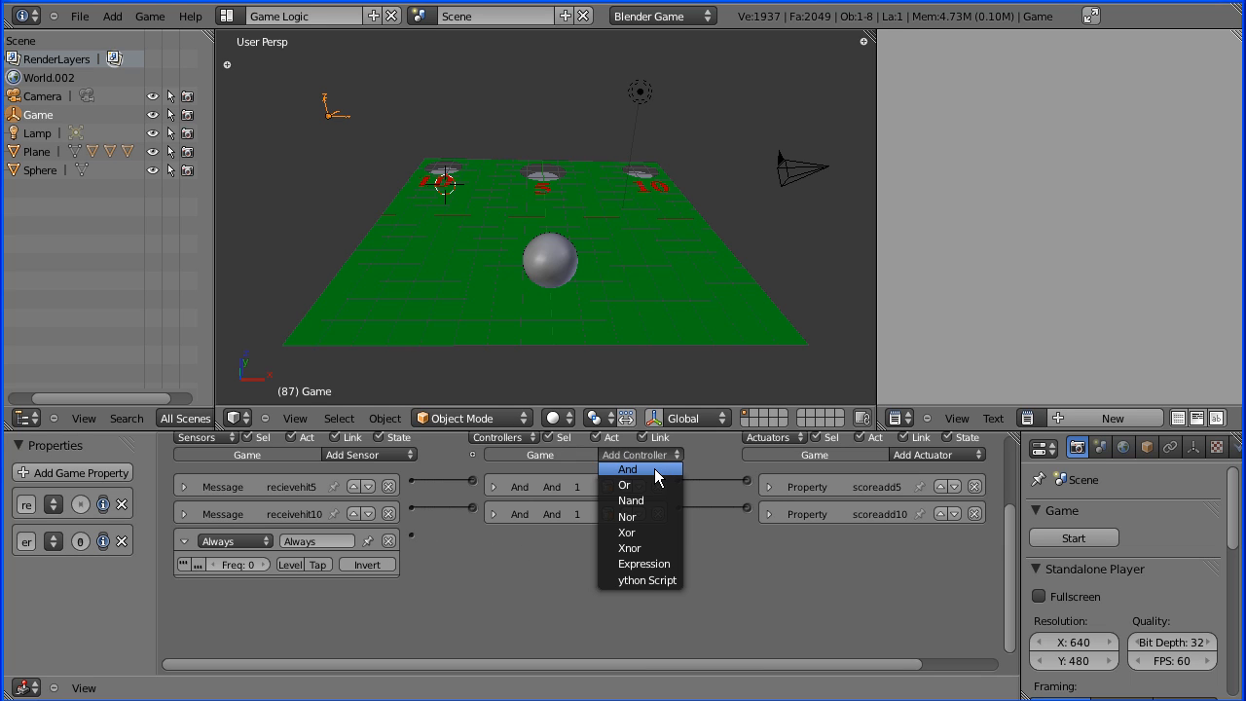
left_click(626, 469)
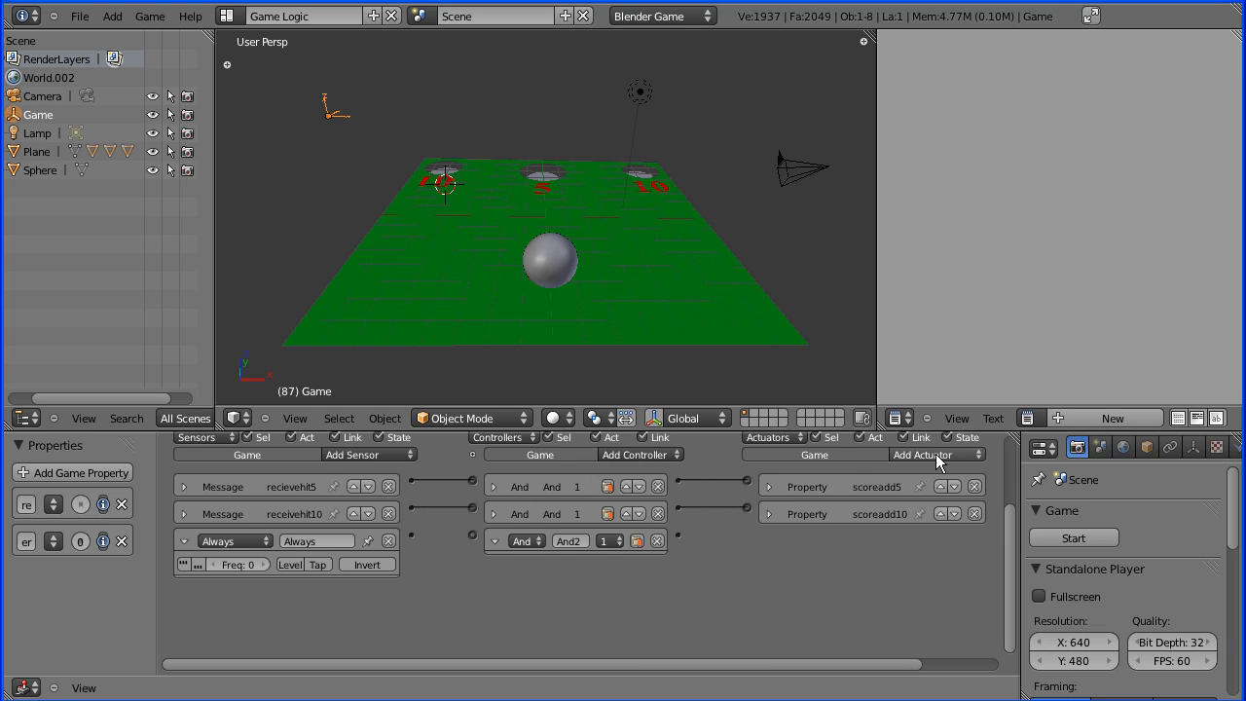
left_click(935, 455)
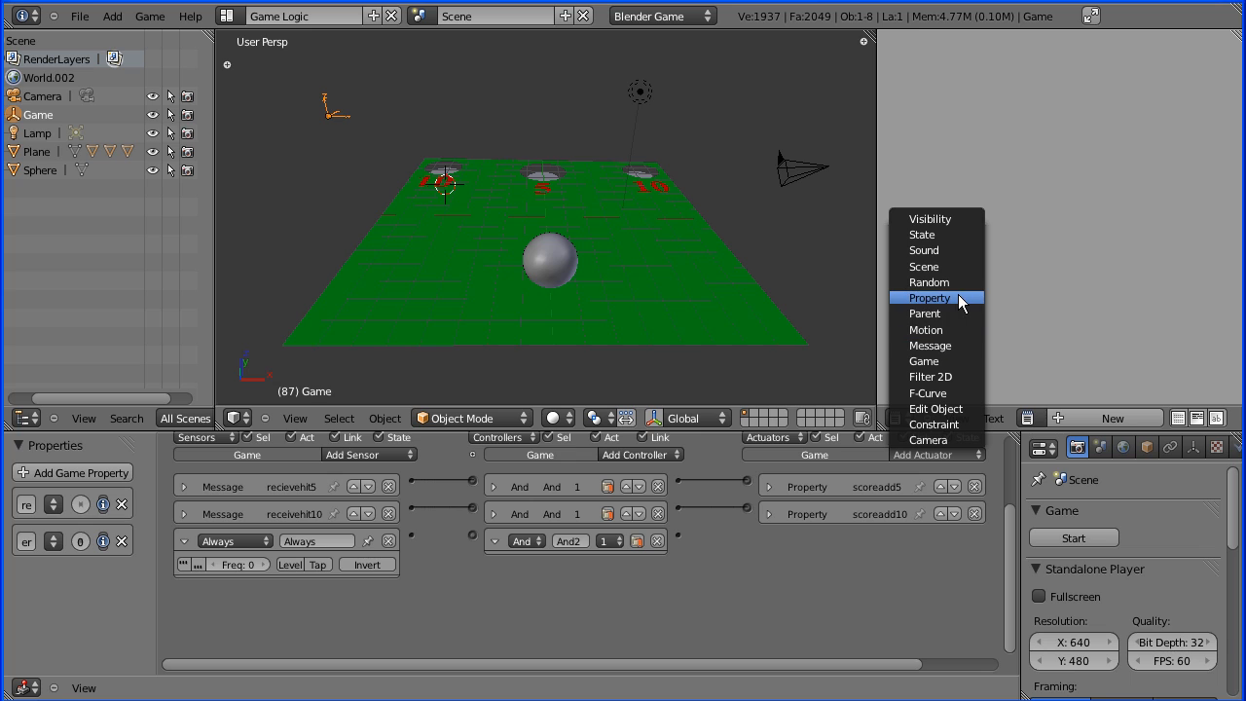
mouse_move(958, 301)
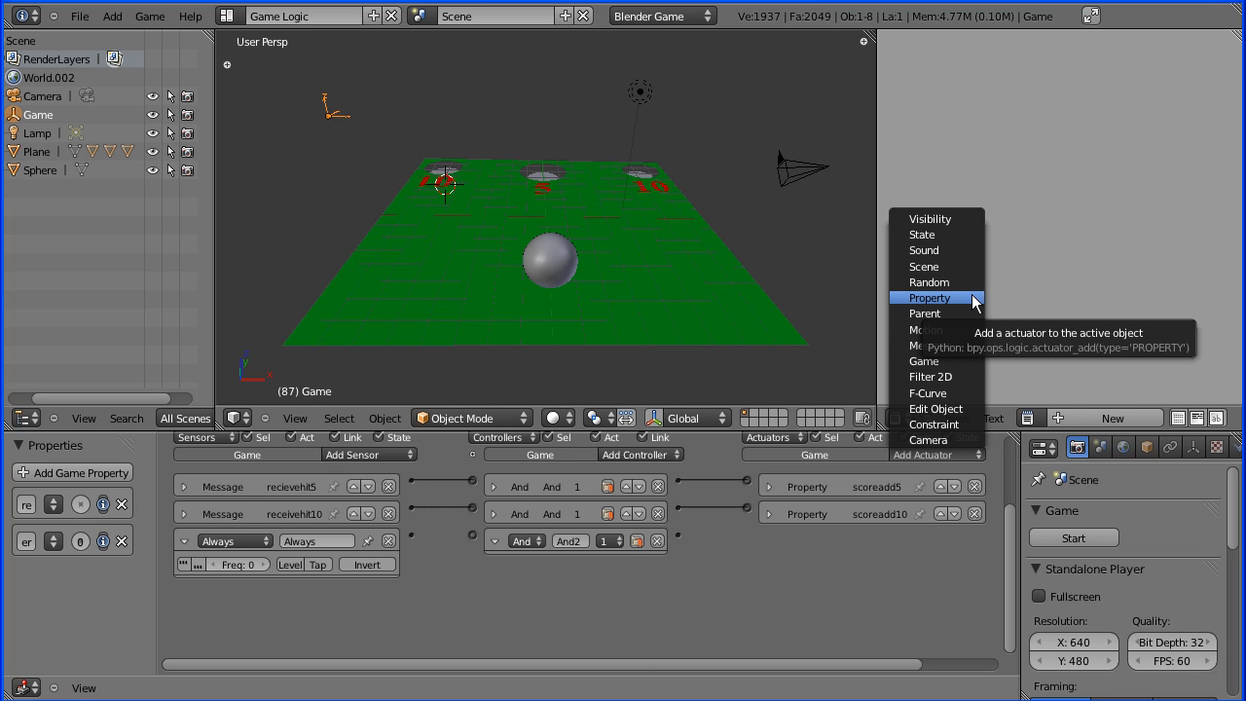
left_click(928, 297)
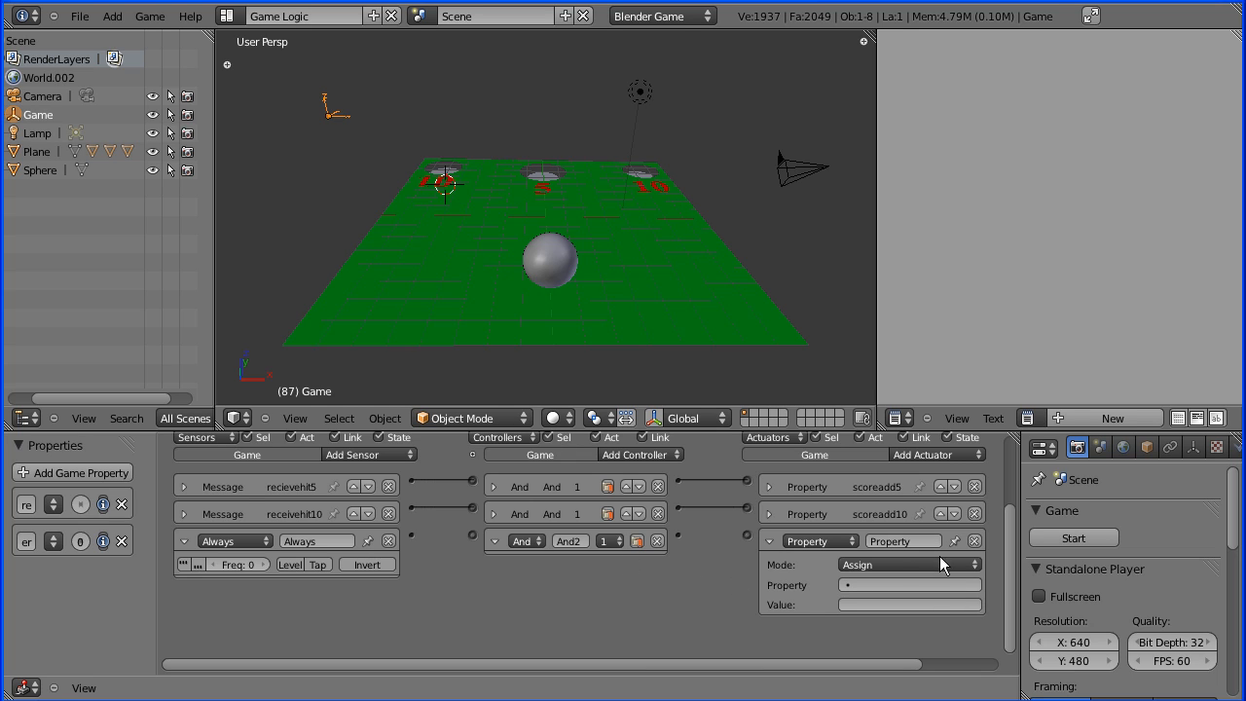
left_click(907, 564)
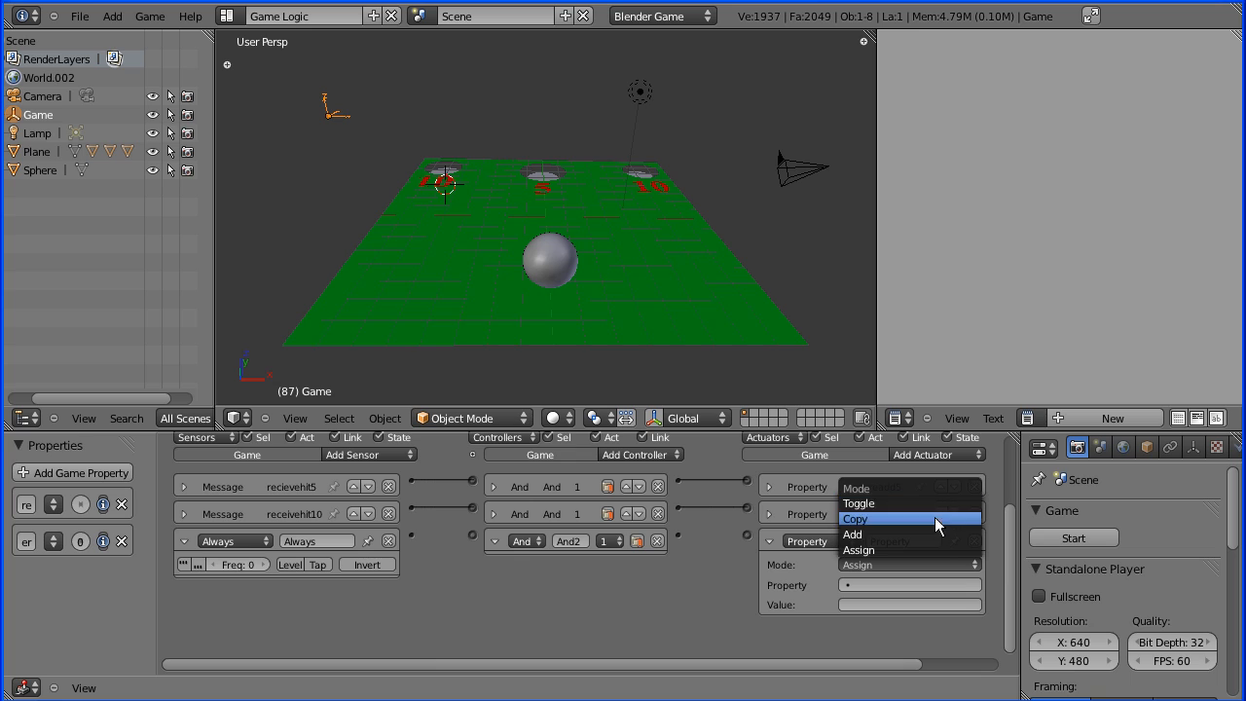
left_click(853, 534)
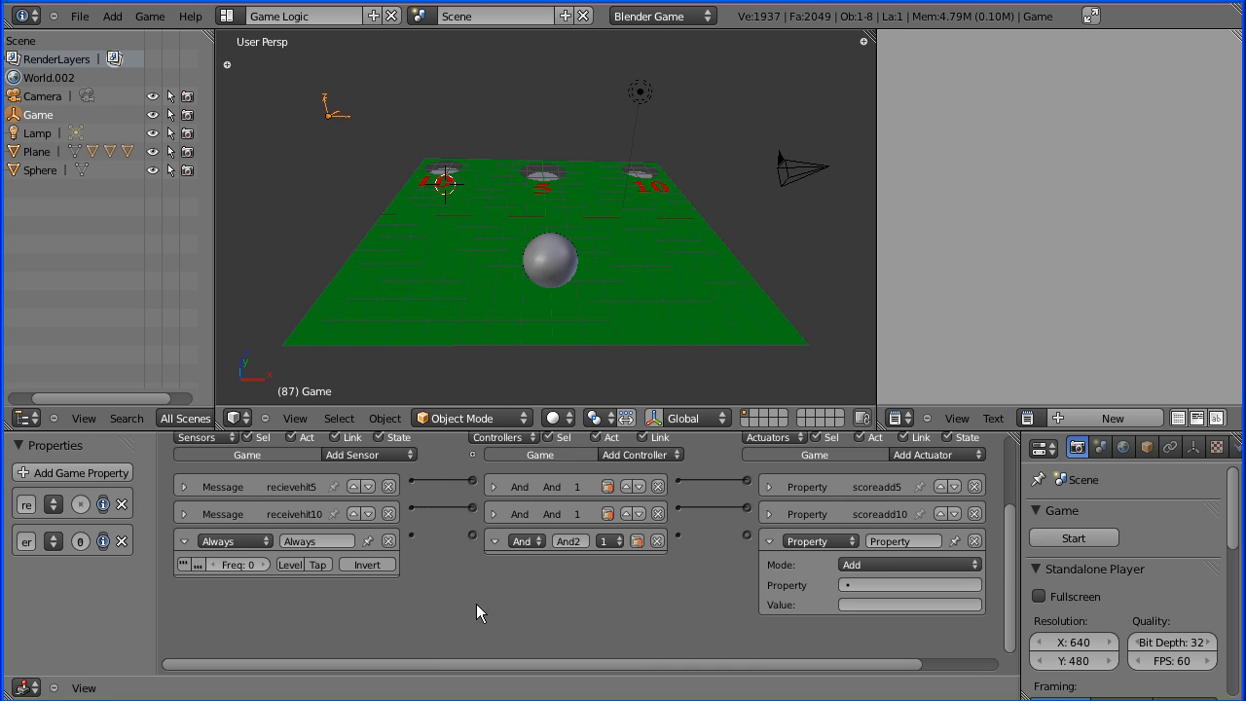
mouse_move(300, 588)
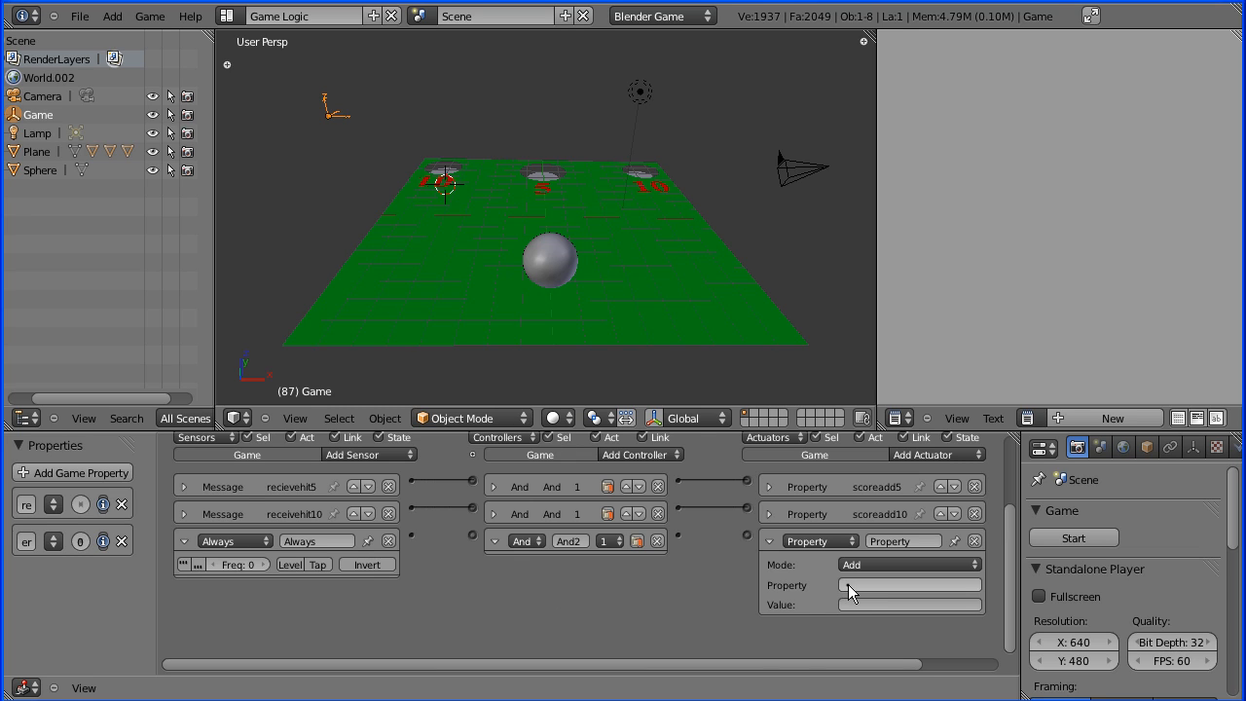
Step: Choose timer as the property the Add actuator changes by 0.0167
left_click(907, 584)
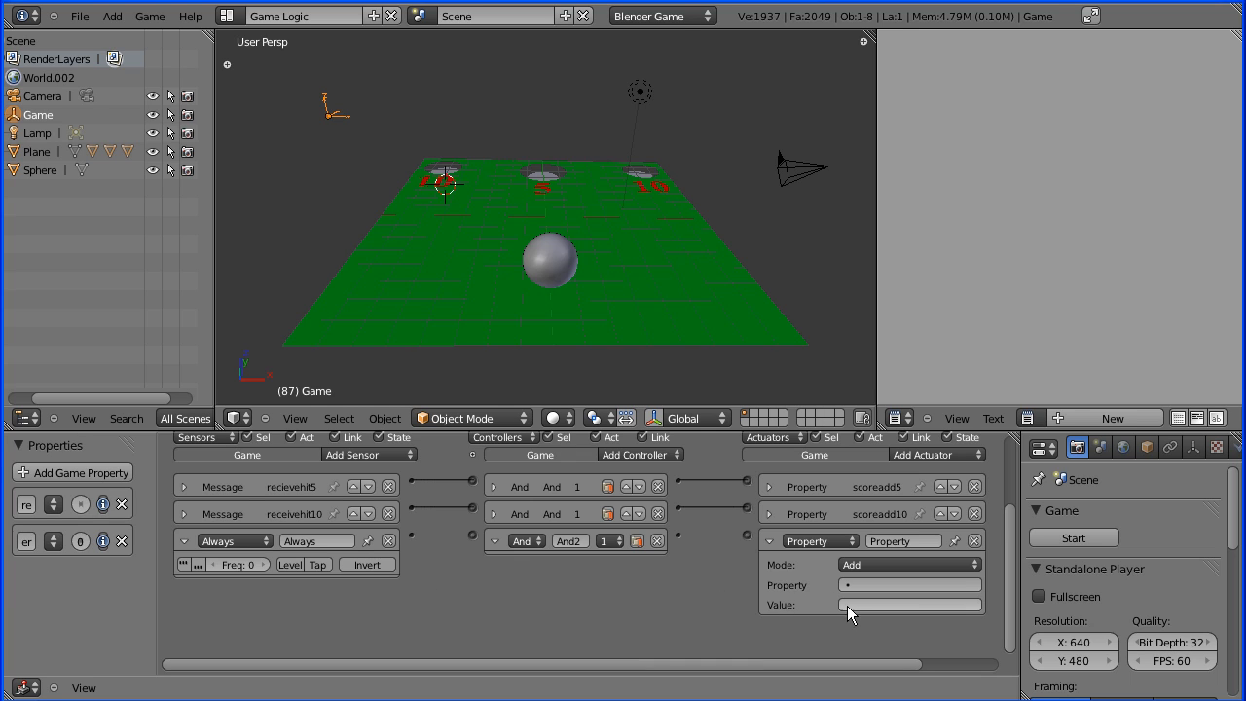
mouse_move(866, 603)
type("0.0167")
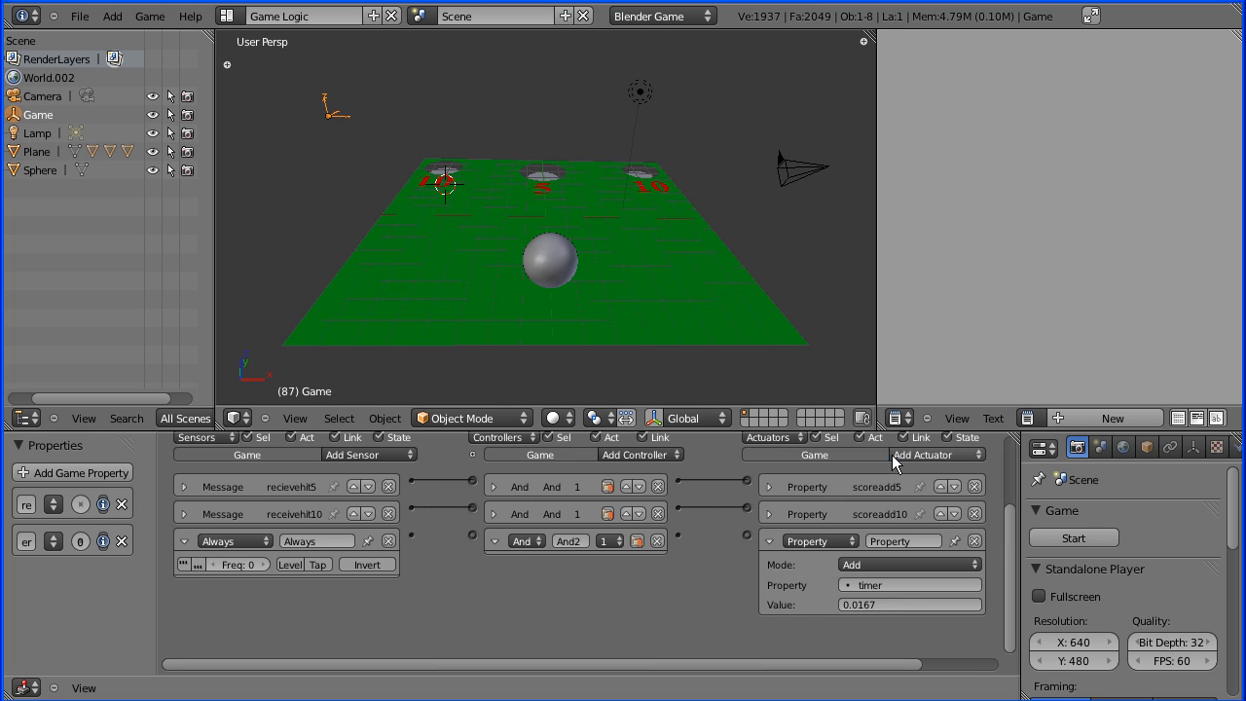
mouse_move(407, 555)
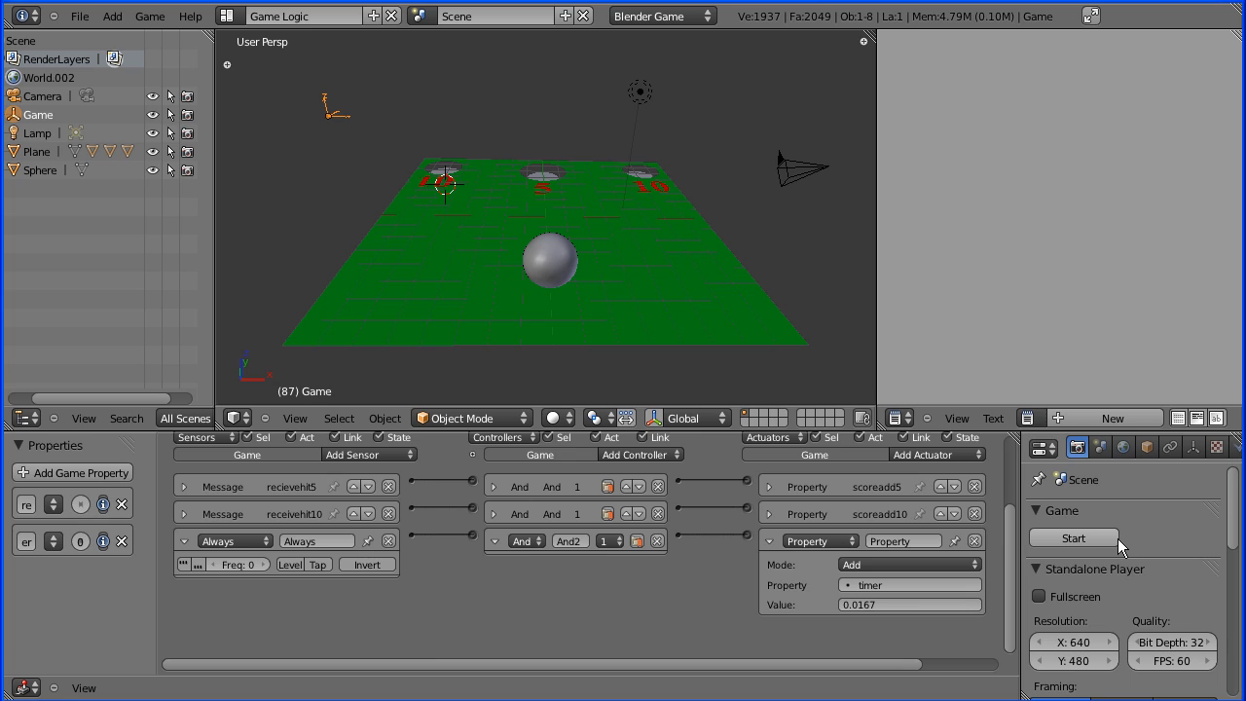
left_click(1075, 538)
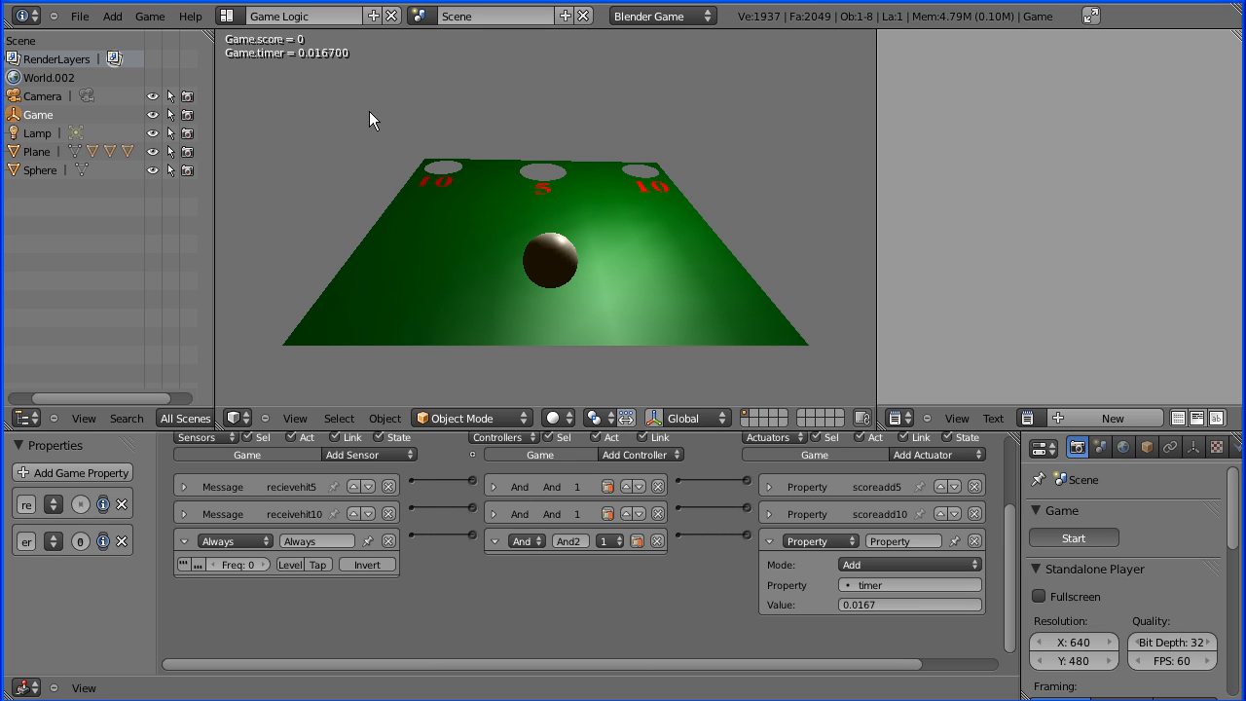
mouse_move(194, 20)
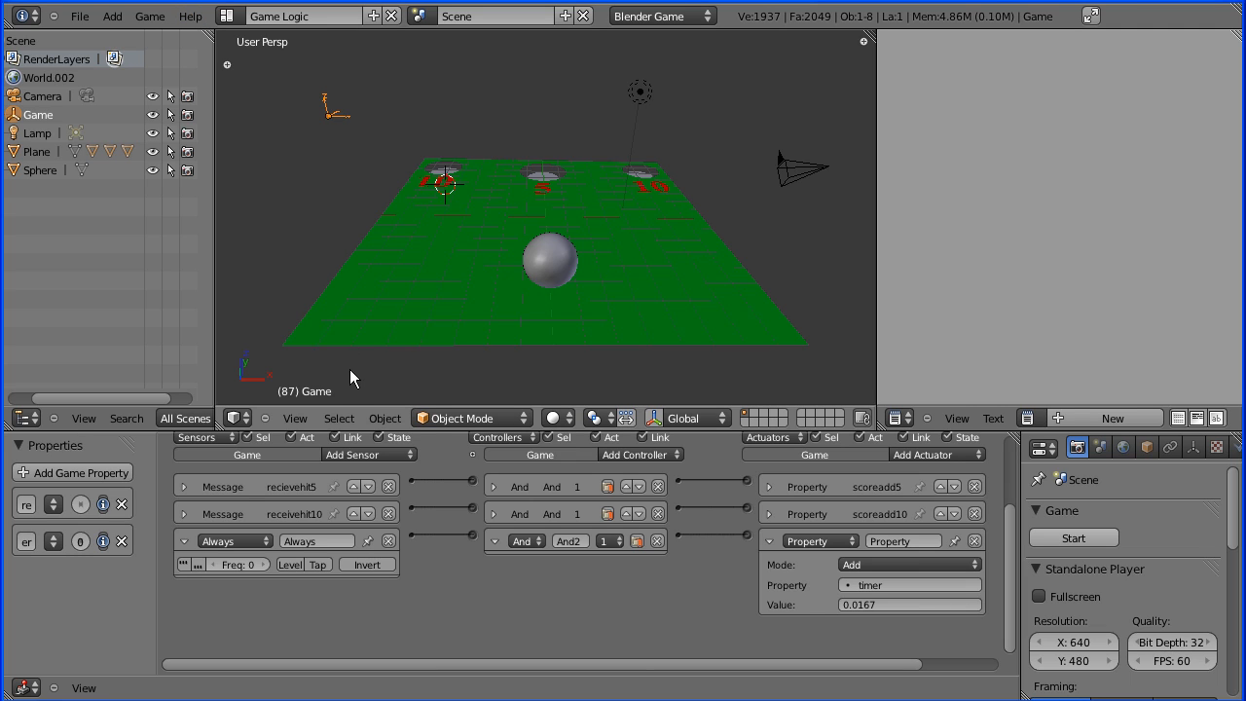
mouse_move(202, 594)
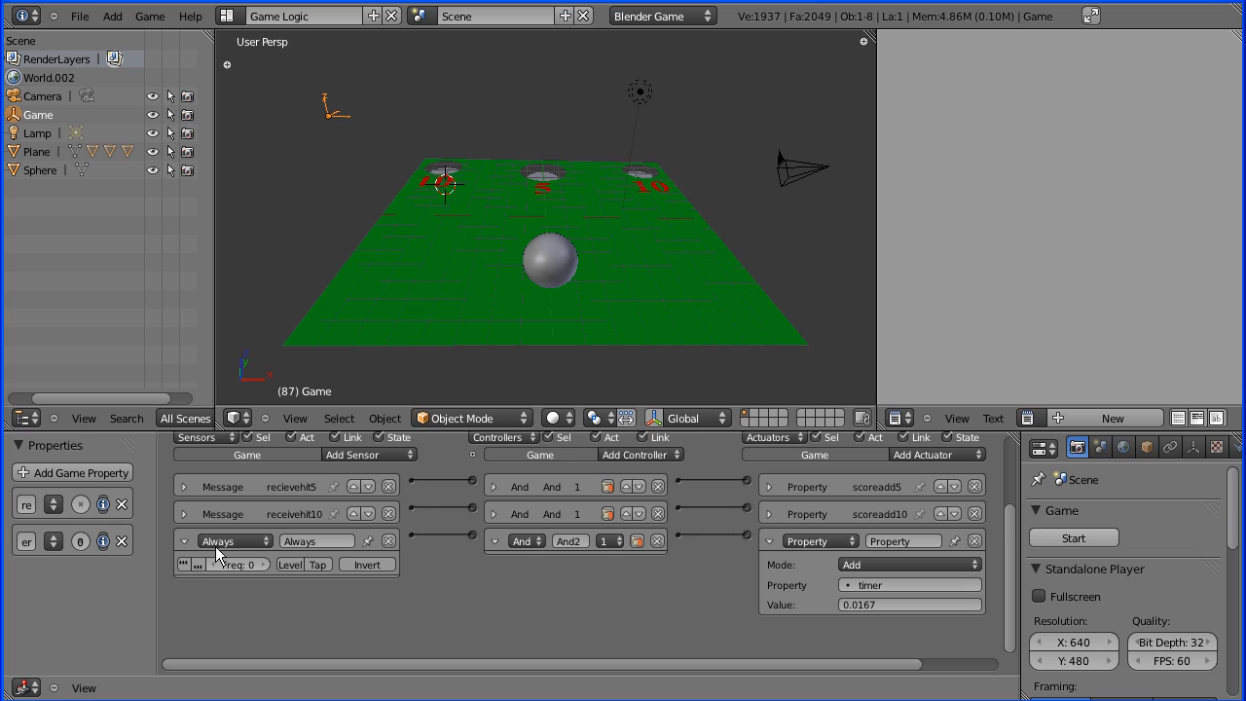
mouse_move(234, 542)
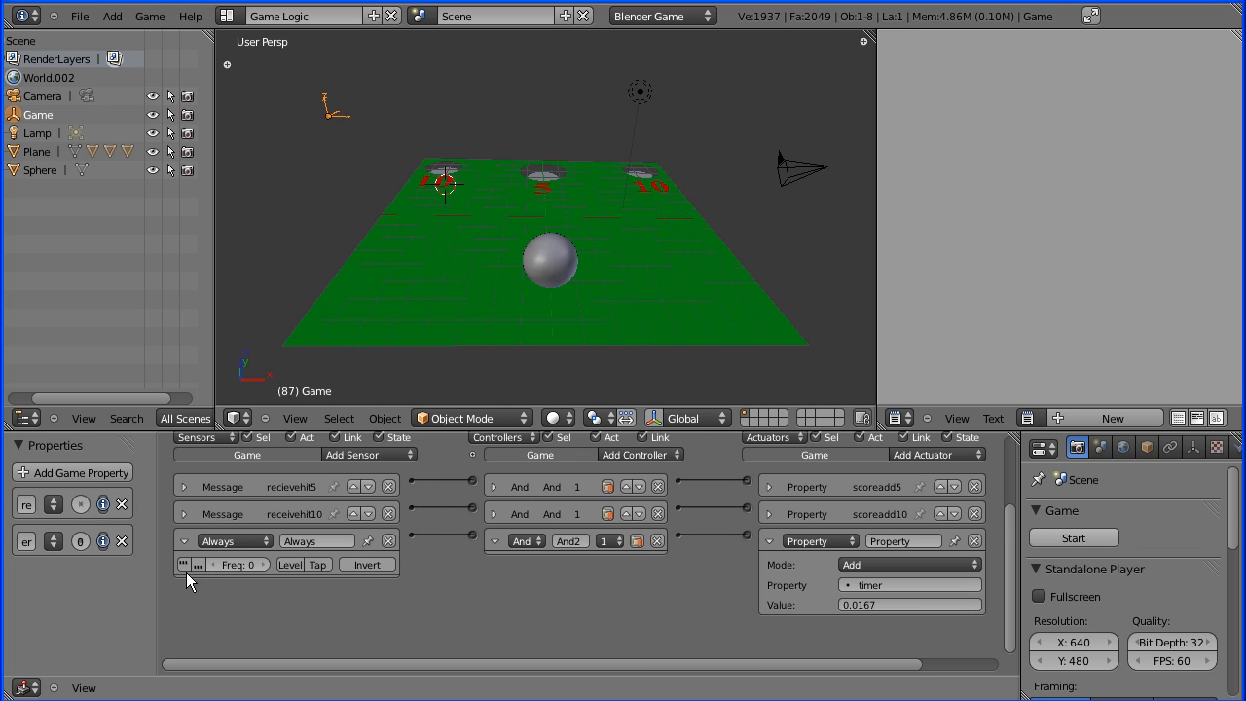
mouse_move(183, 564)
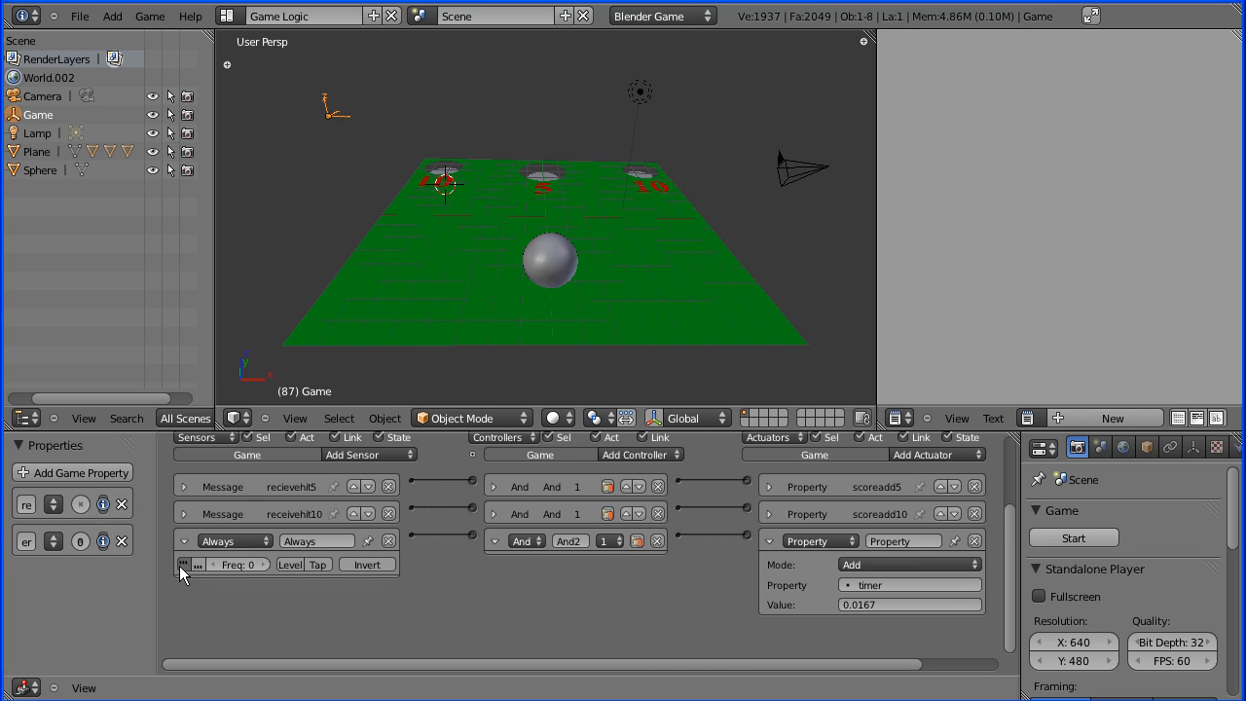
mouse_move(183, 564)
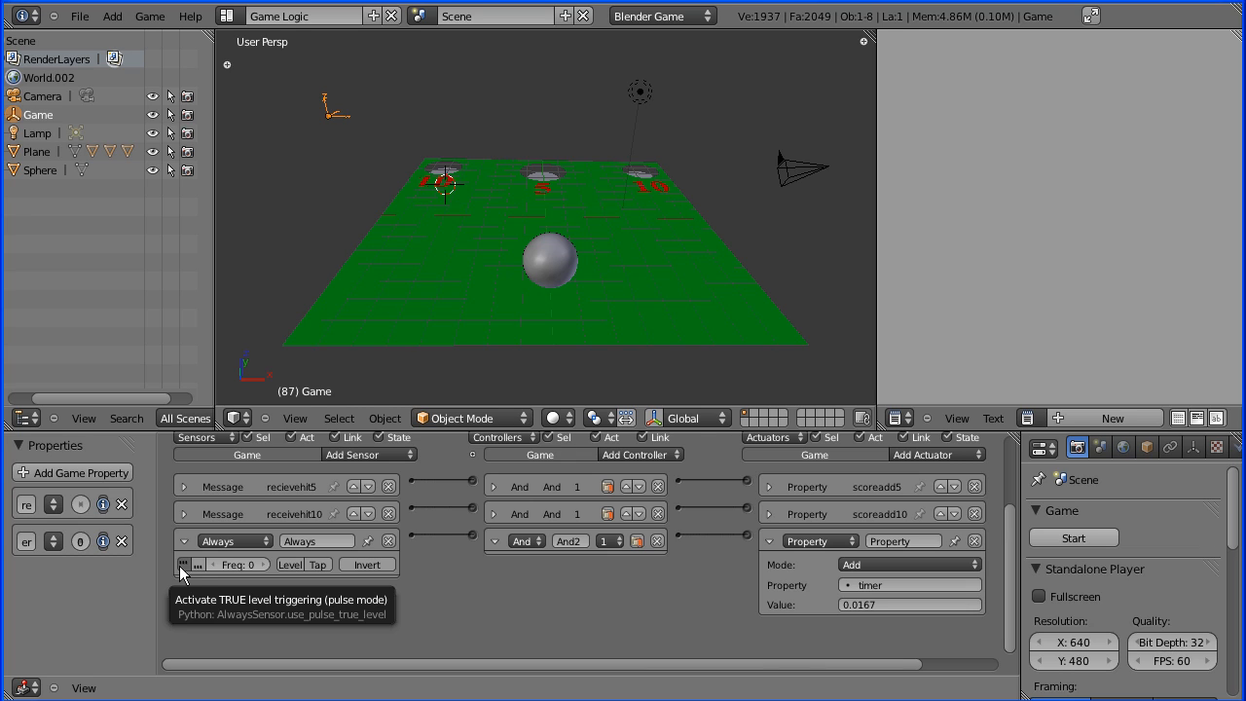
mouse_move(183, 569)
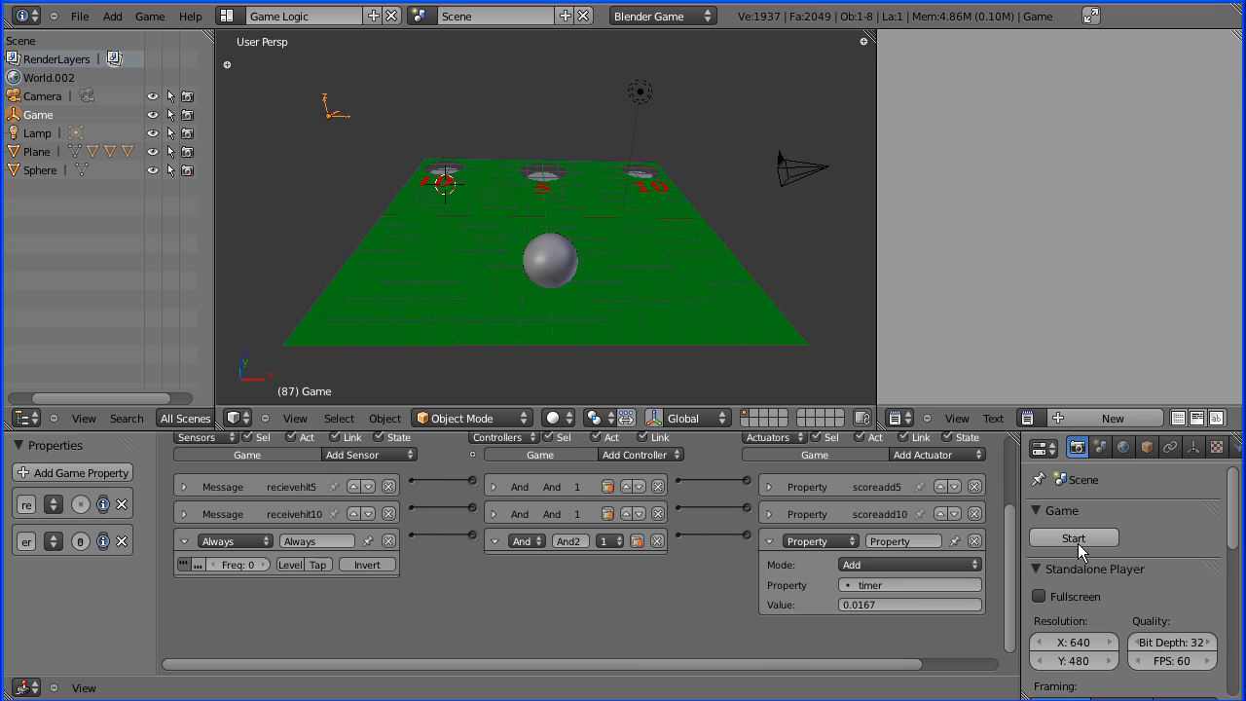
left_click(1072, 537)
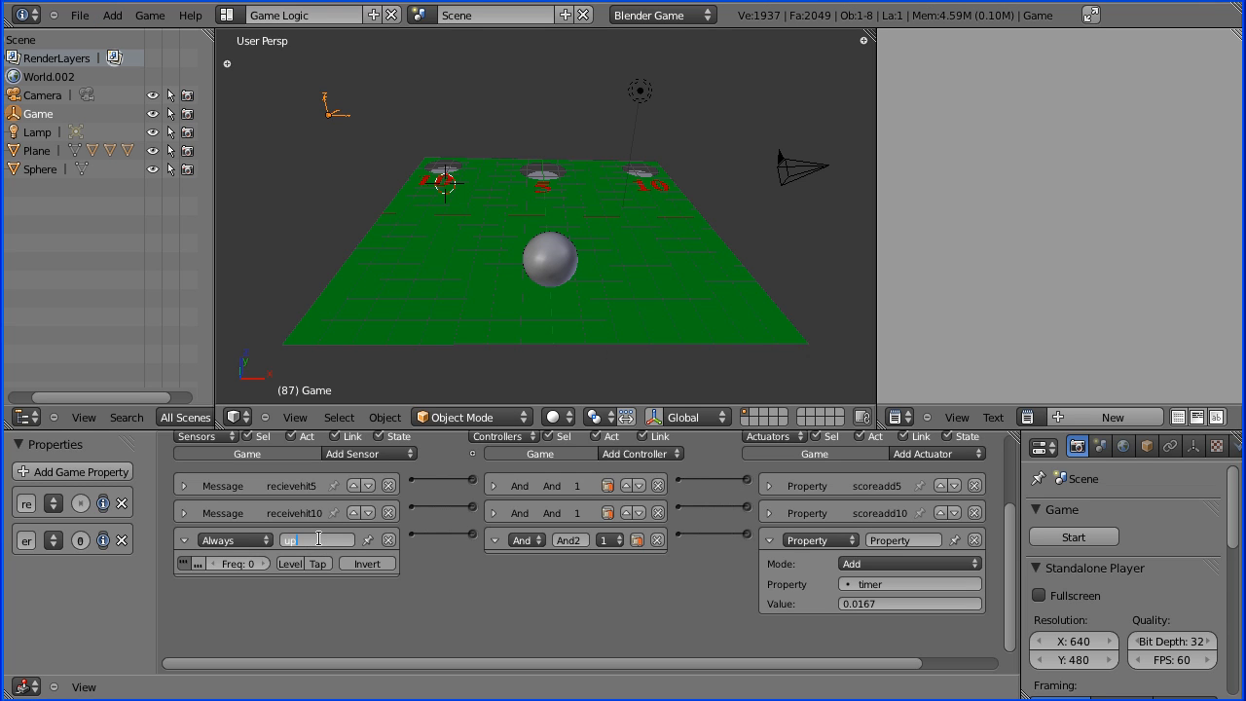
Step: Rename the Always sensor and the timer Property actuator to updateTimer
type("updateTimer")
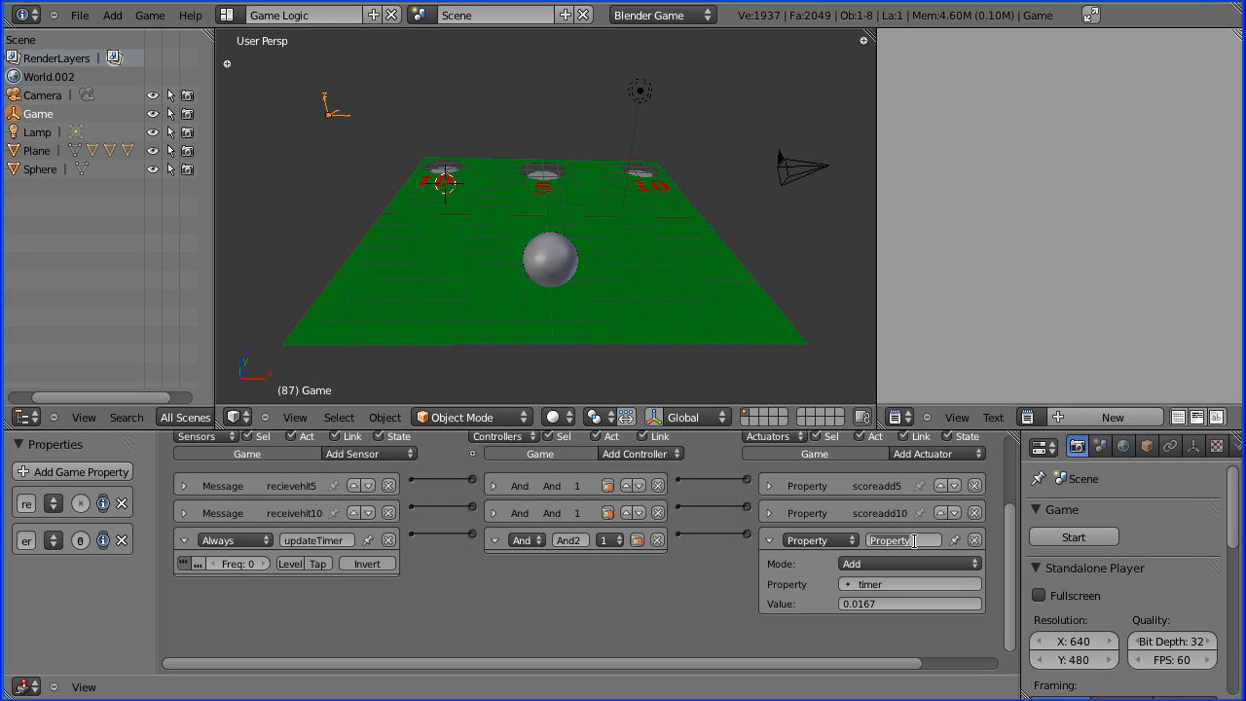
left_click(904, 539)
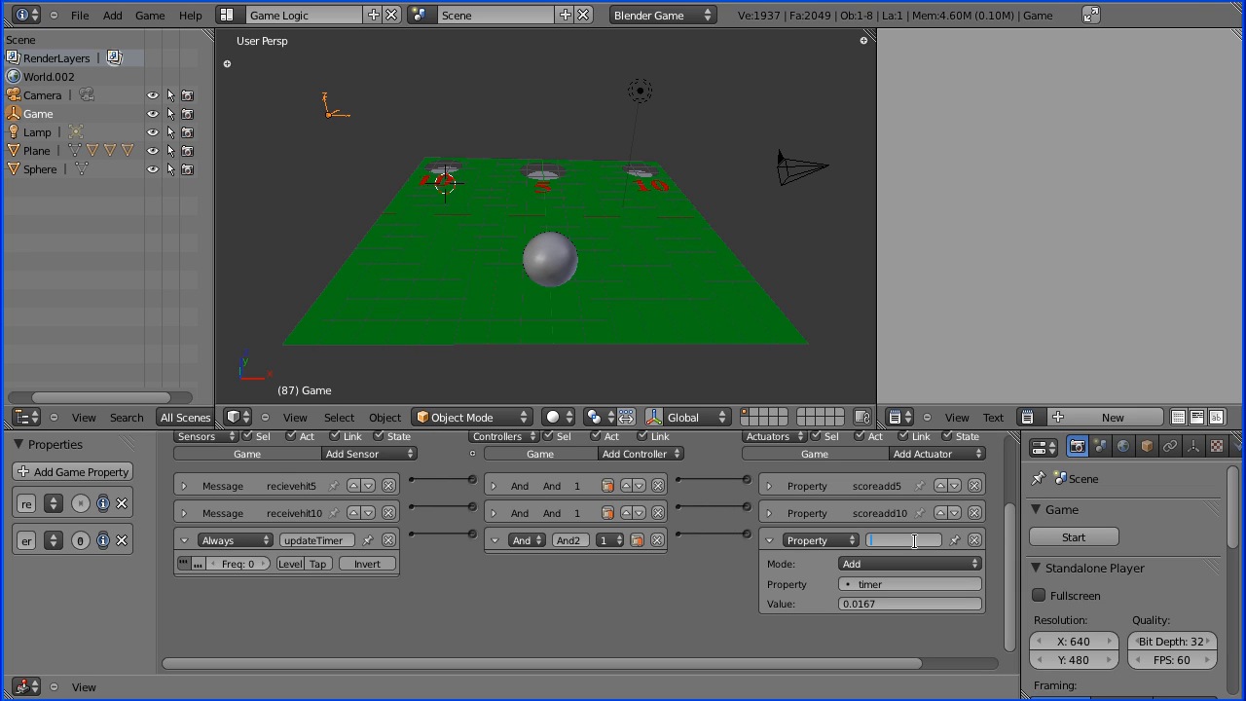
type("update")
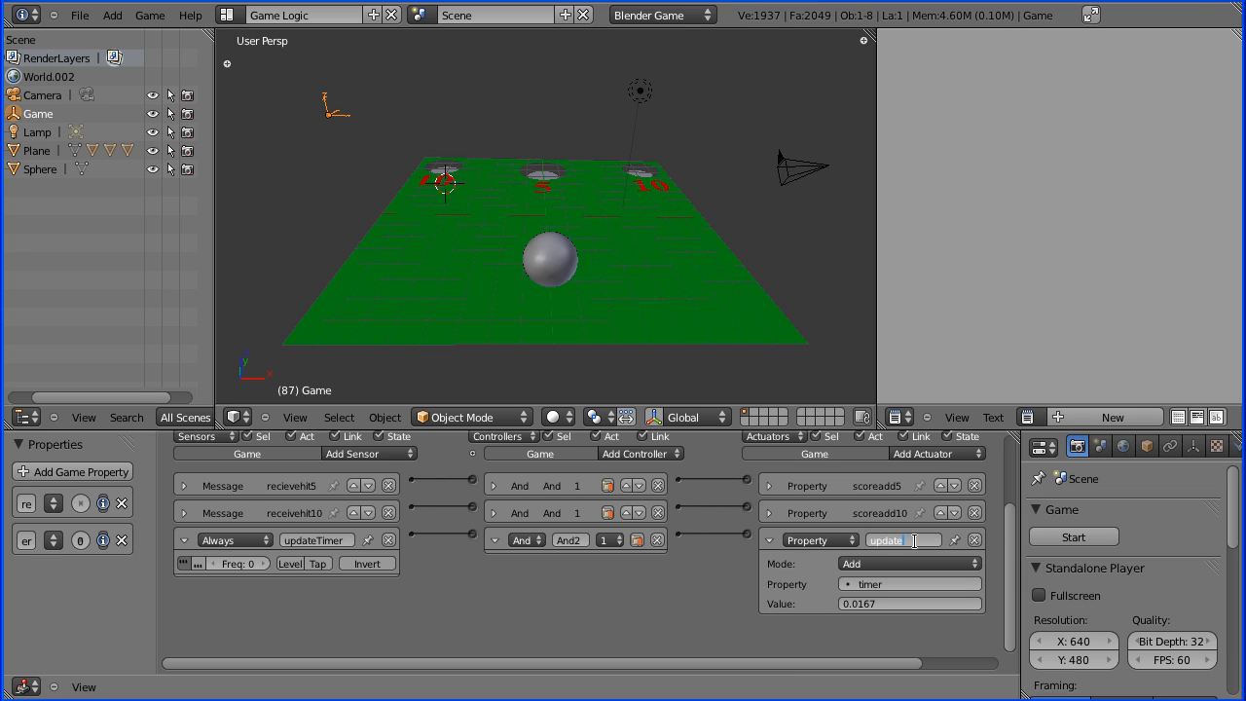
type("Timer")
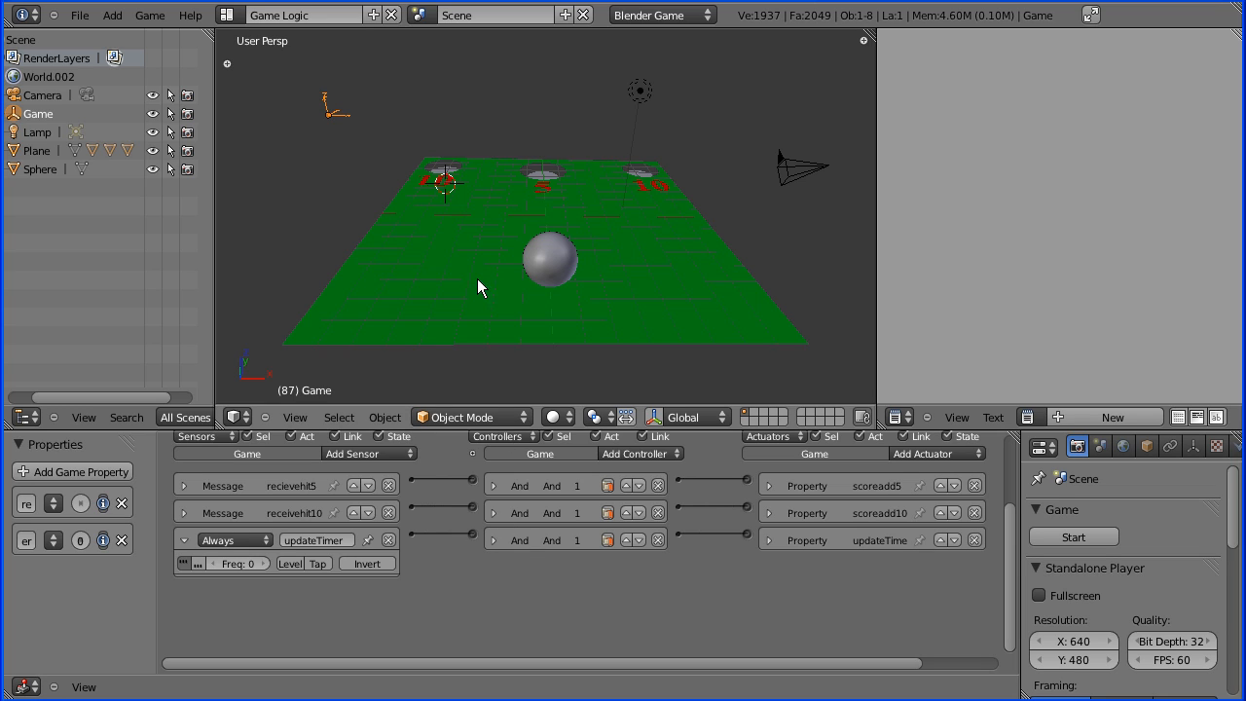
mouse_move(755, 251)
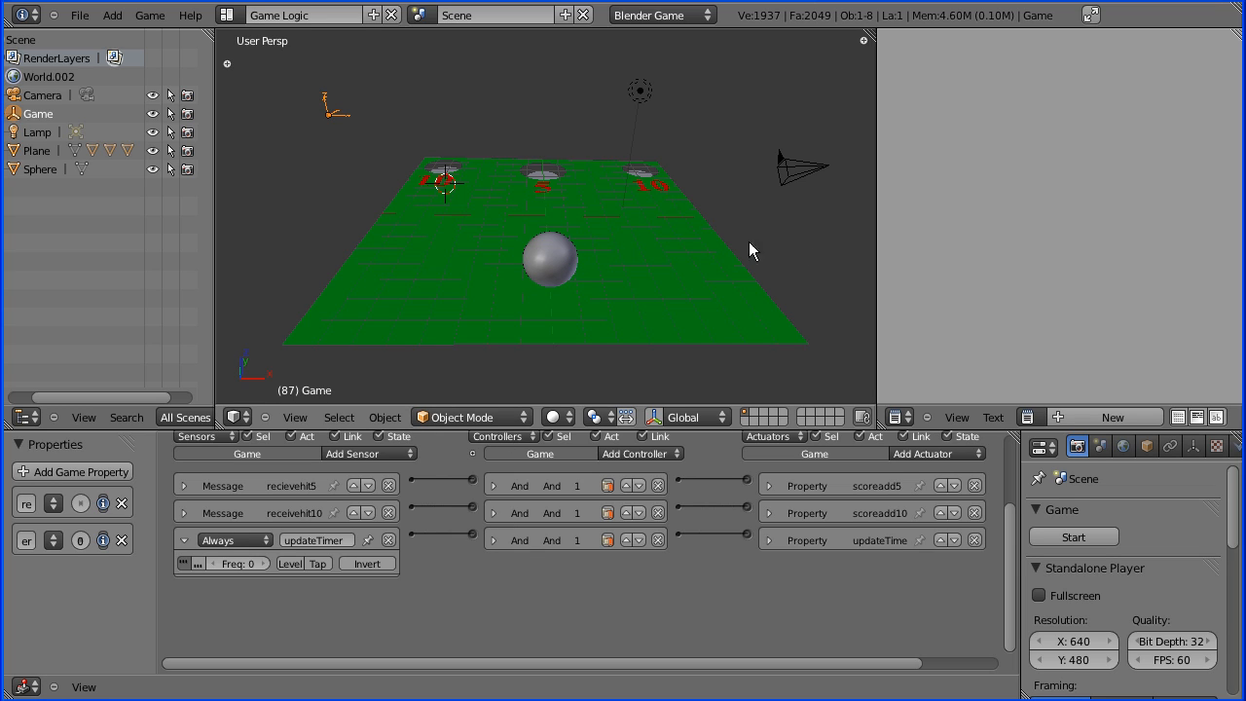
mouse_move(724, 218)
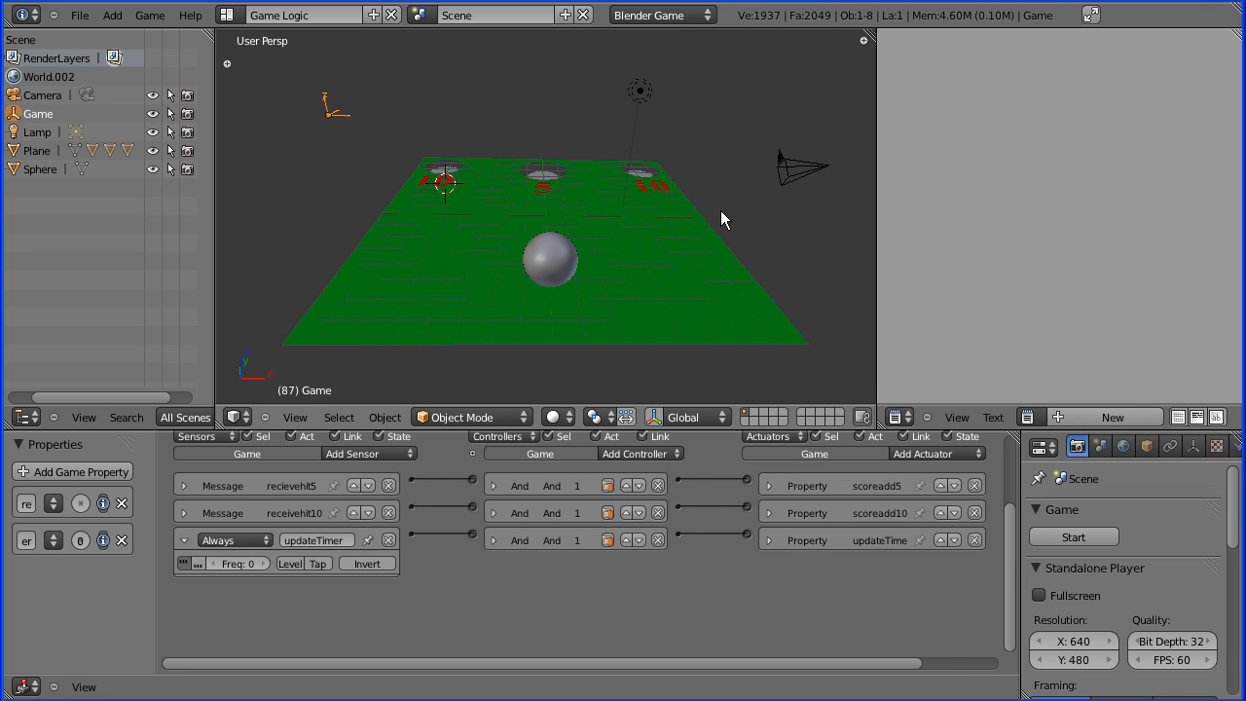
mouse_move(732, 222)
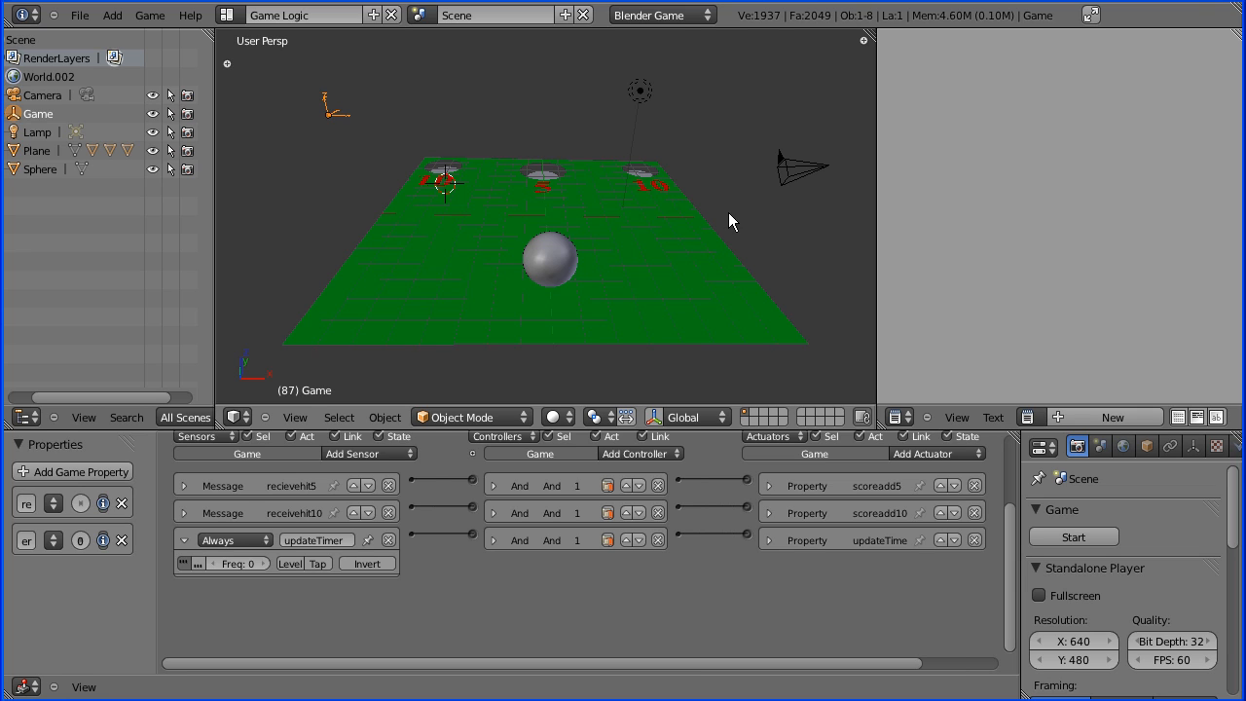
mouse_move(553, 272)
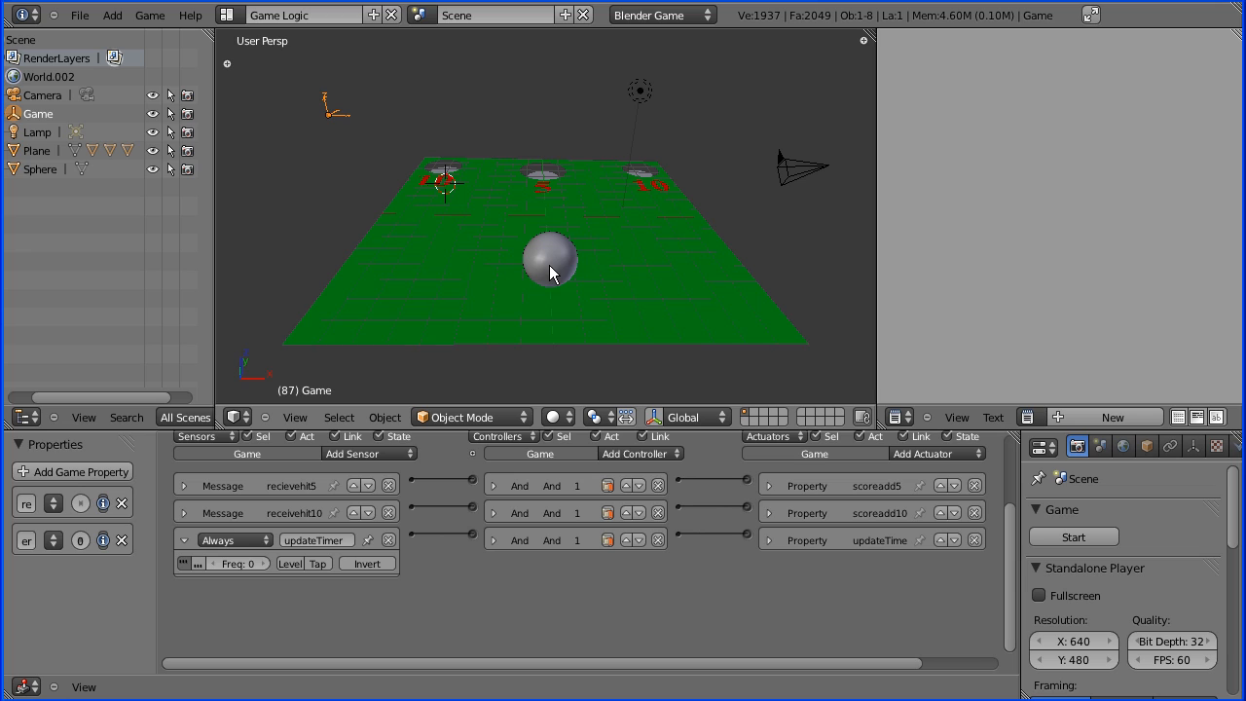
mouse_move(569, 218)
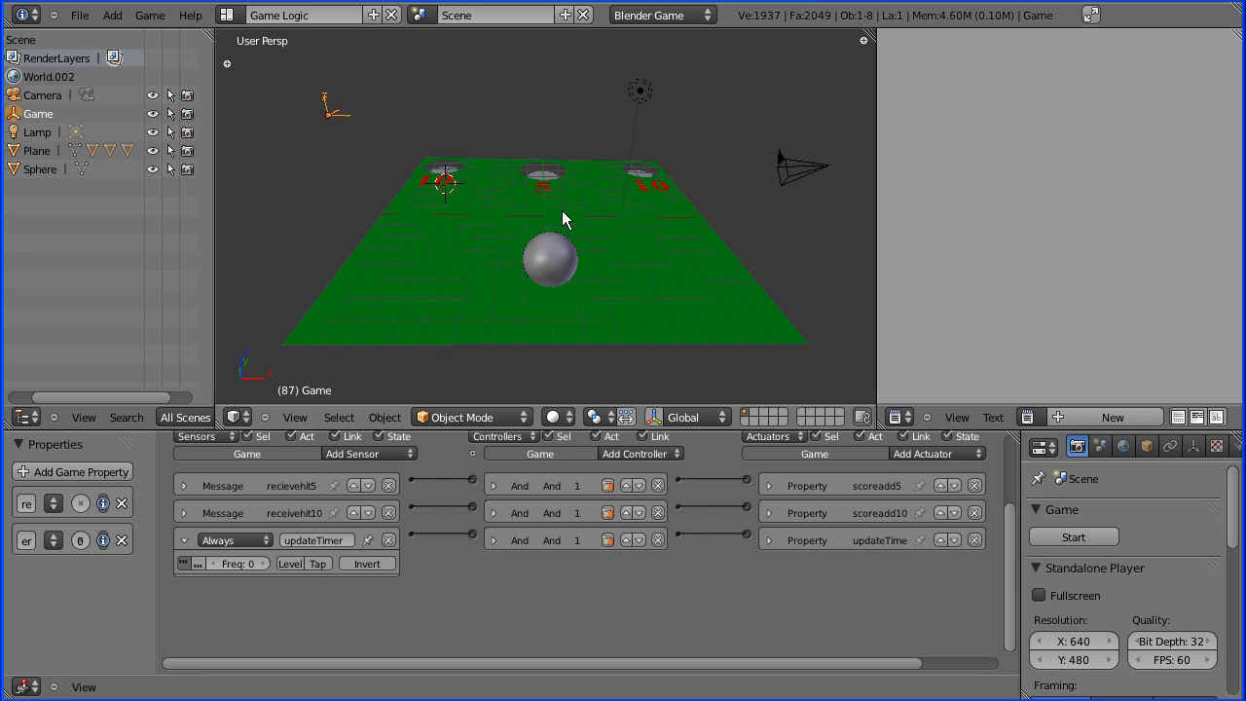
mouse_move(502, 198)
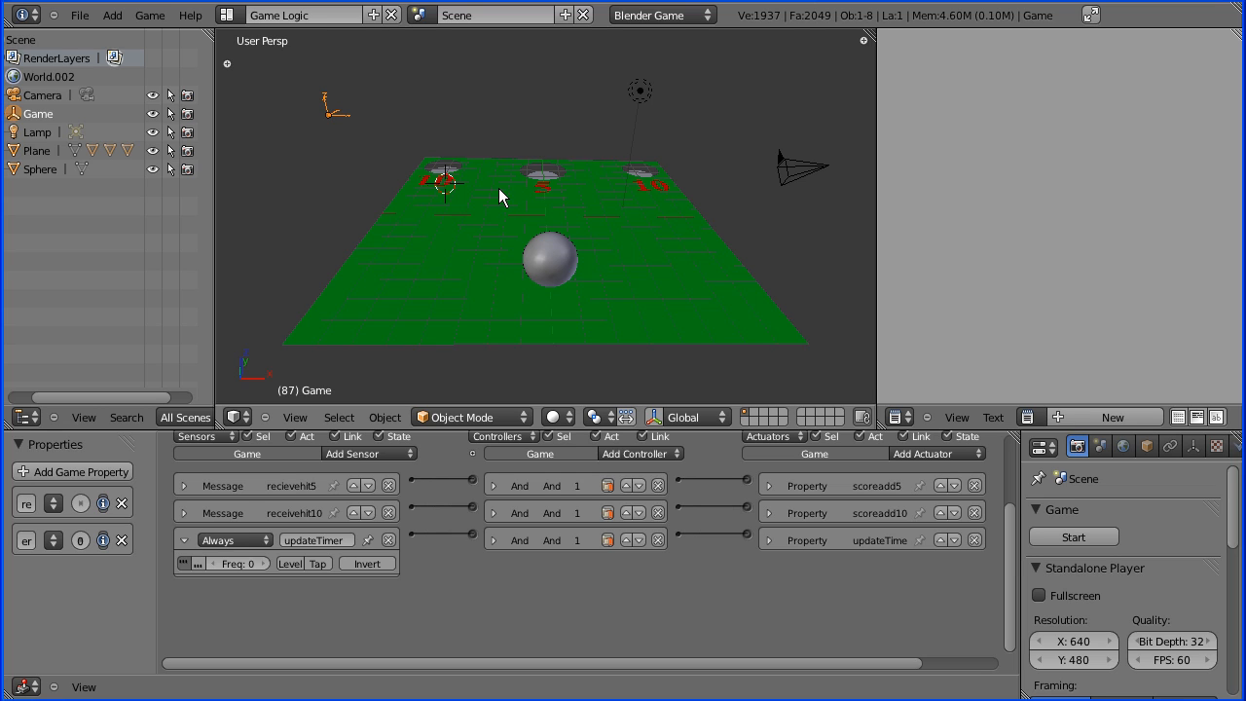
mouse_move(477, 522)
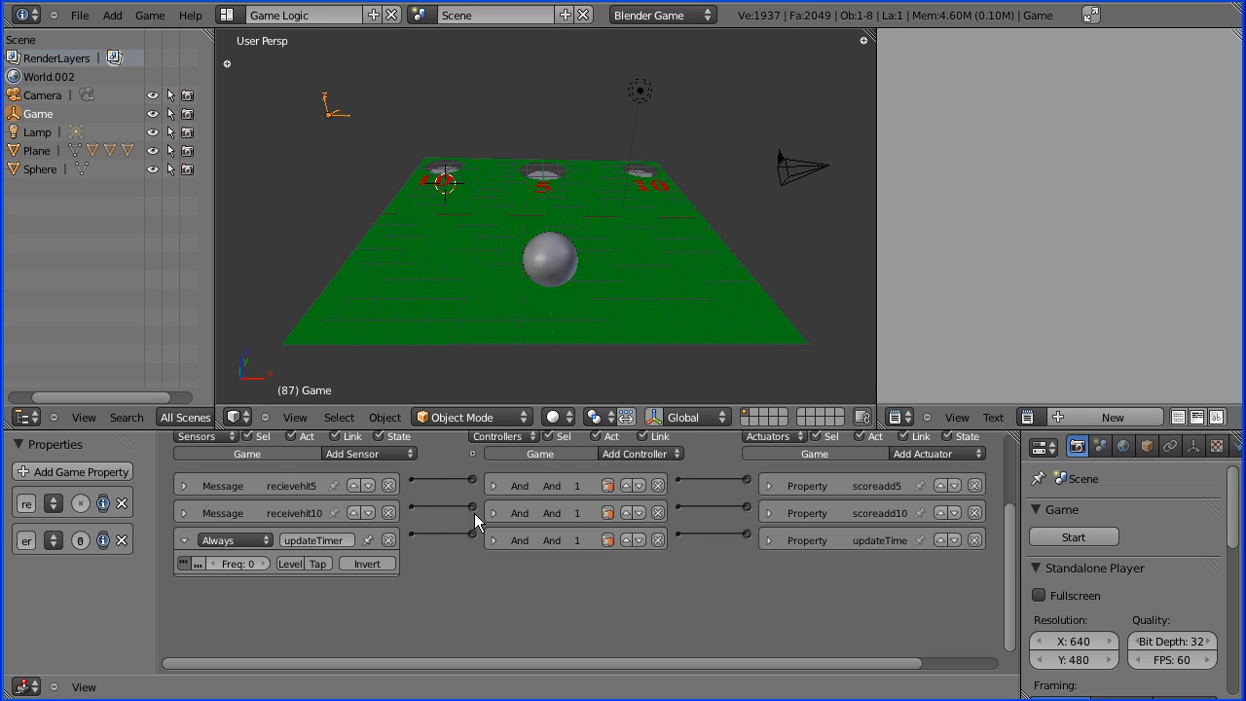
mouse_move(486, 272)
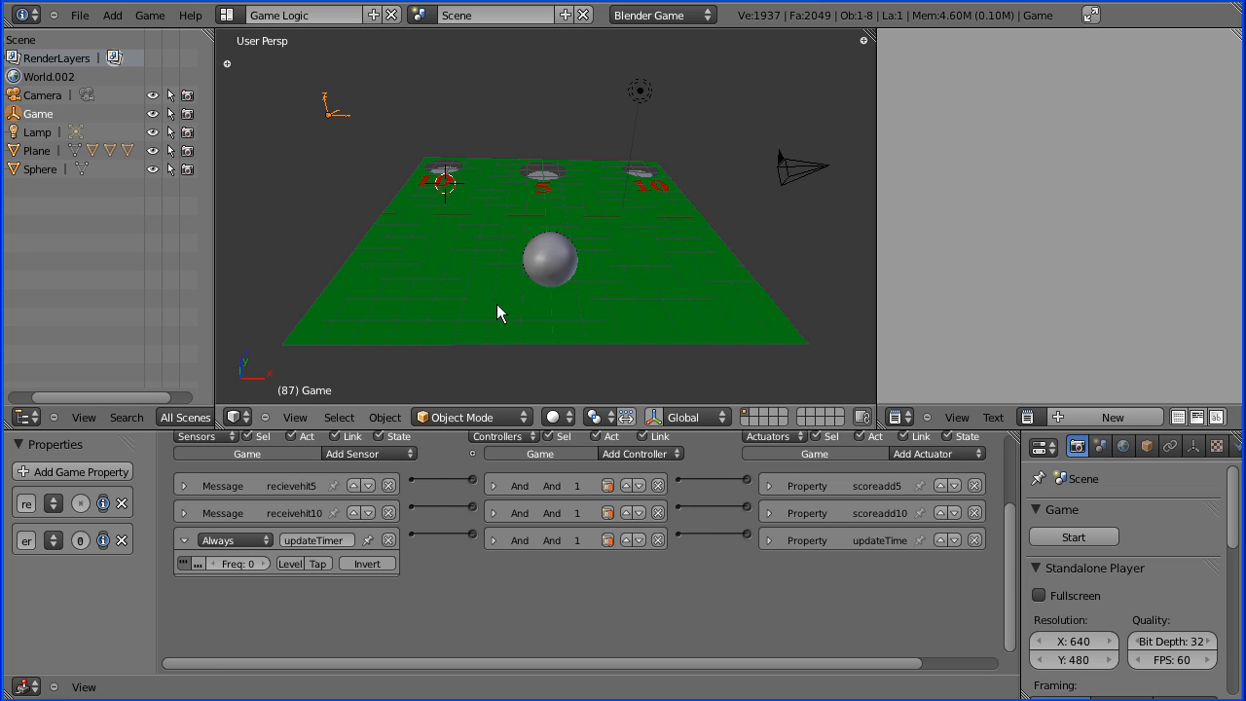
mouse_move(641, 453)
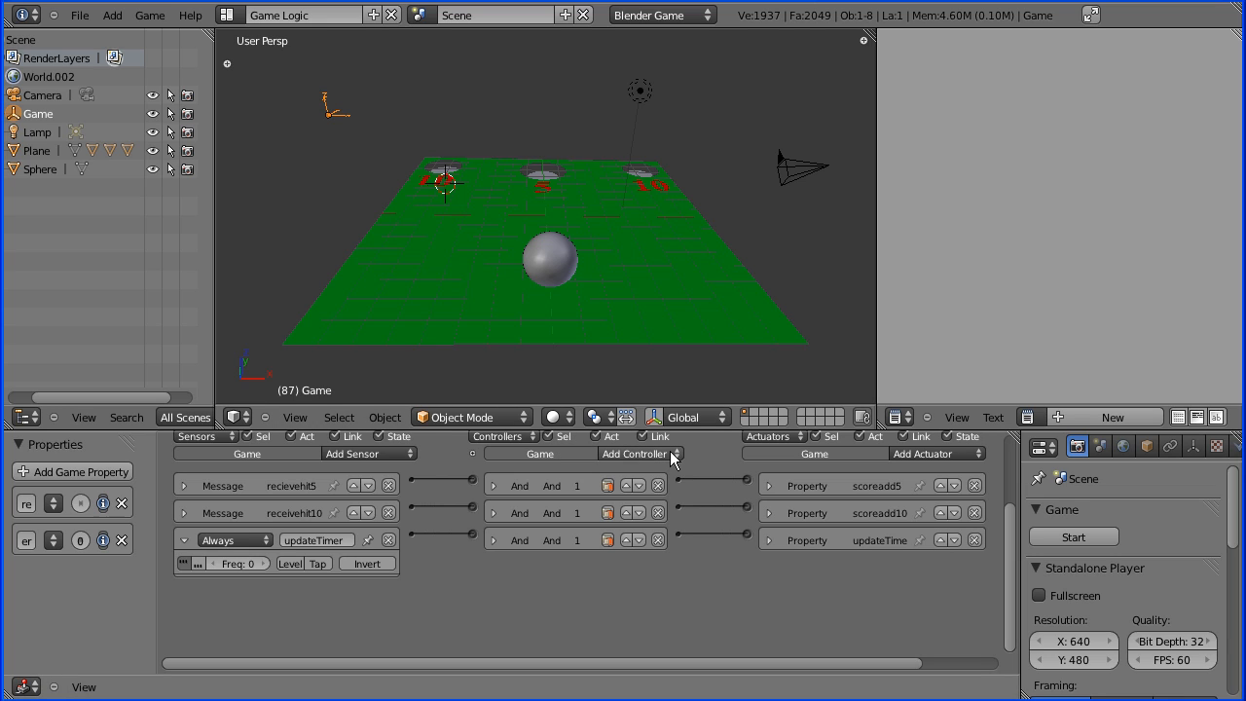
Step: Add an Expression controller with the expression 'timer > 18'
left_click(634, 454)
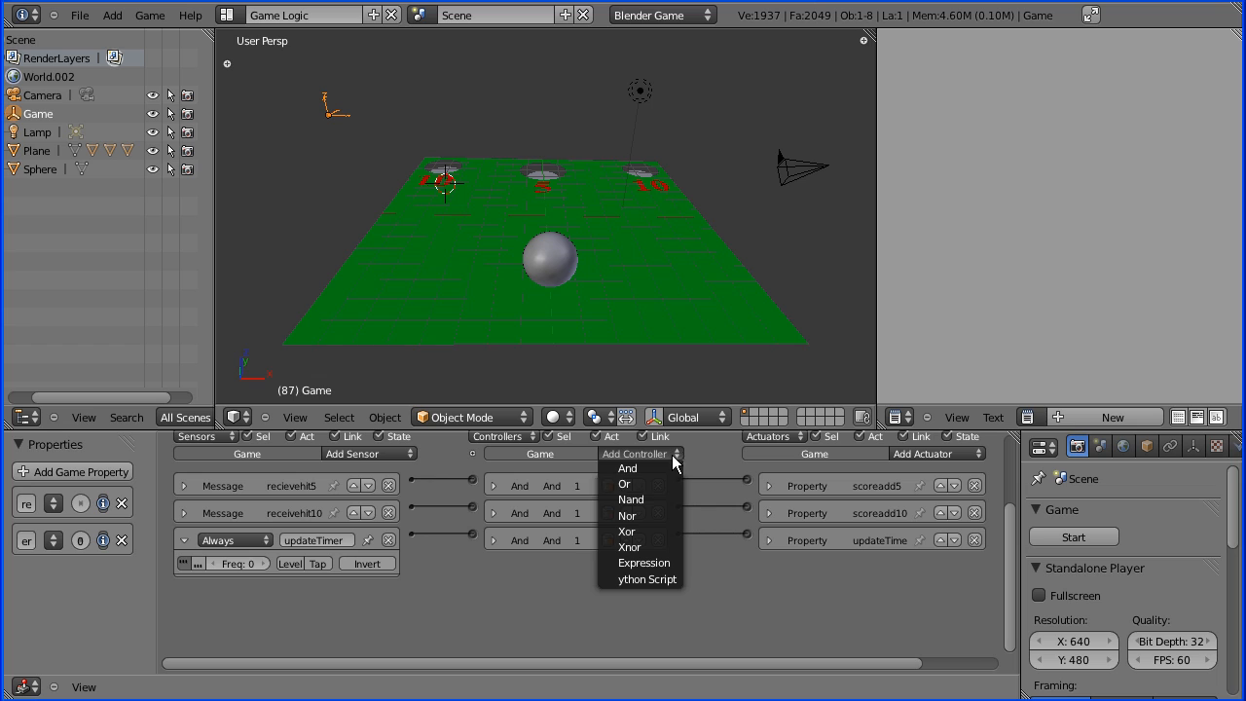
mouse_move(642, 563)
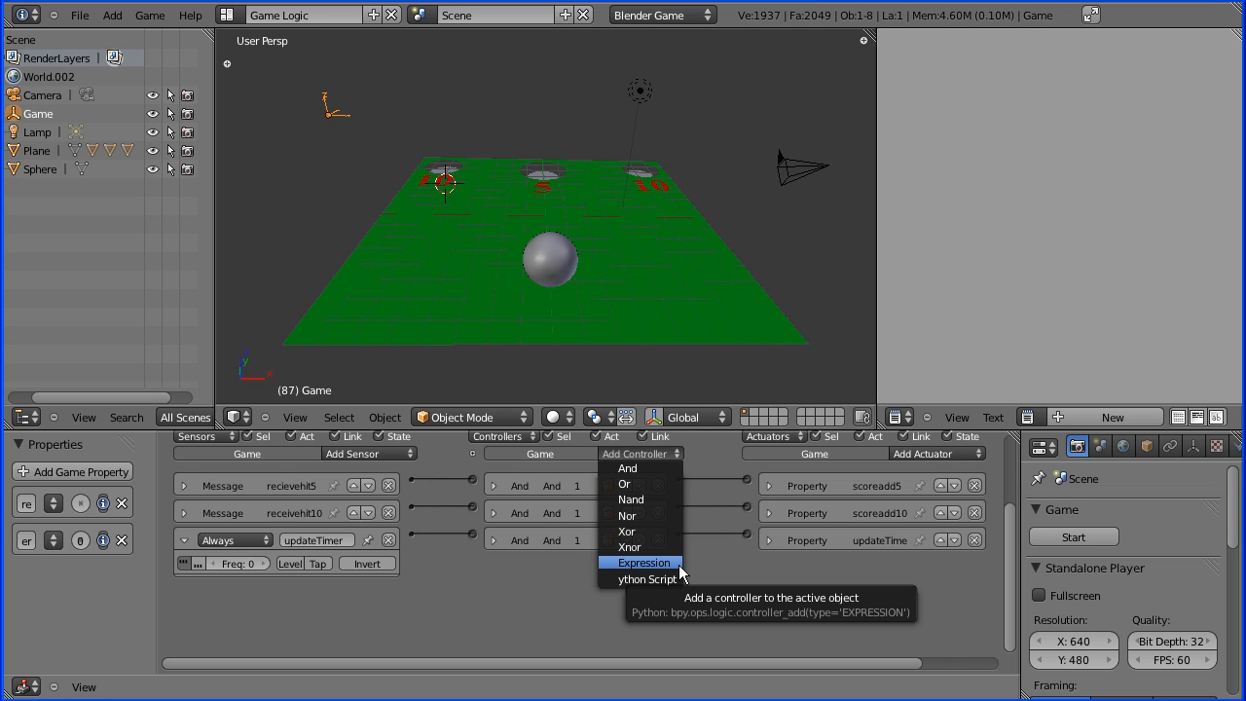
left_click(642, 562)
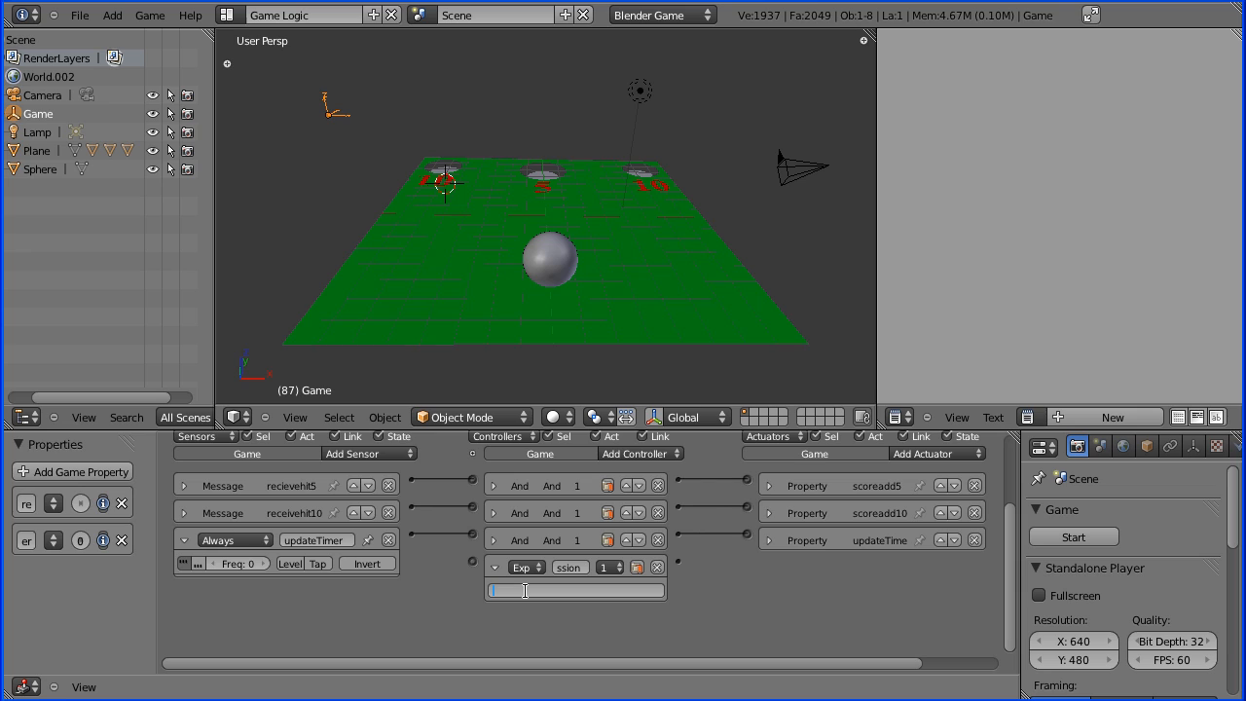
type("t")
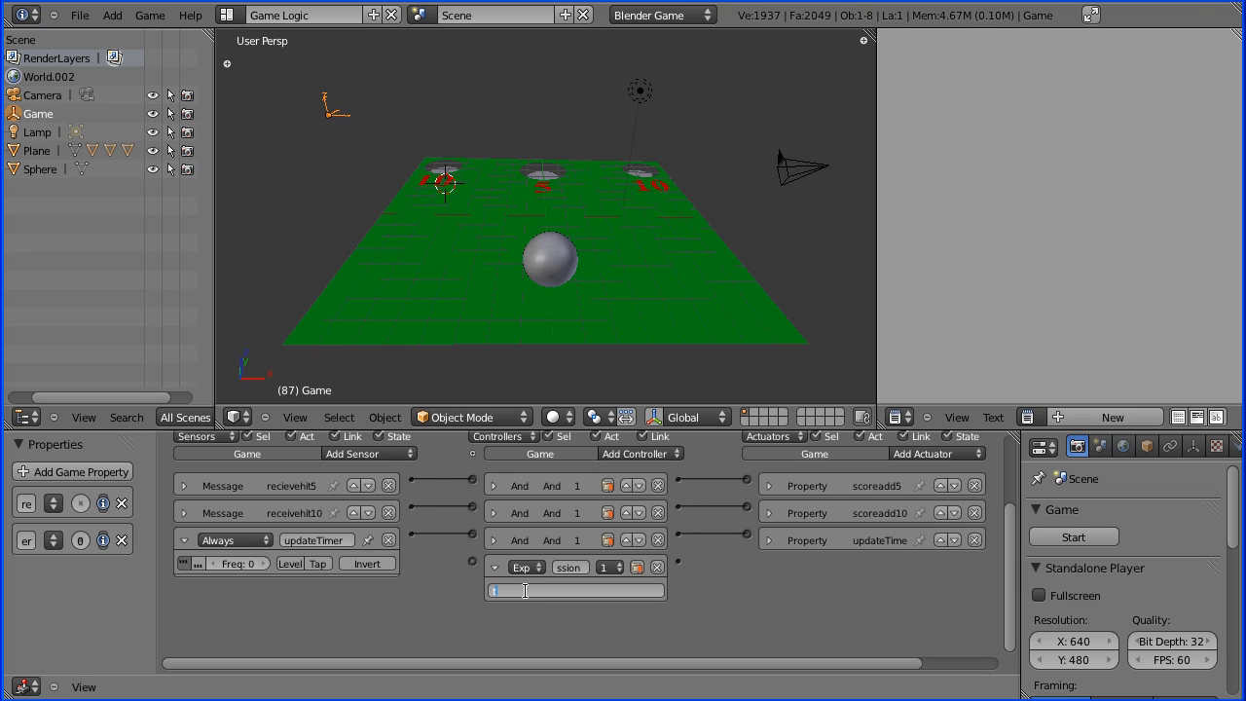
type("timer -")
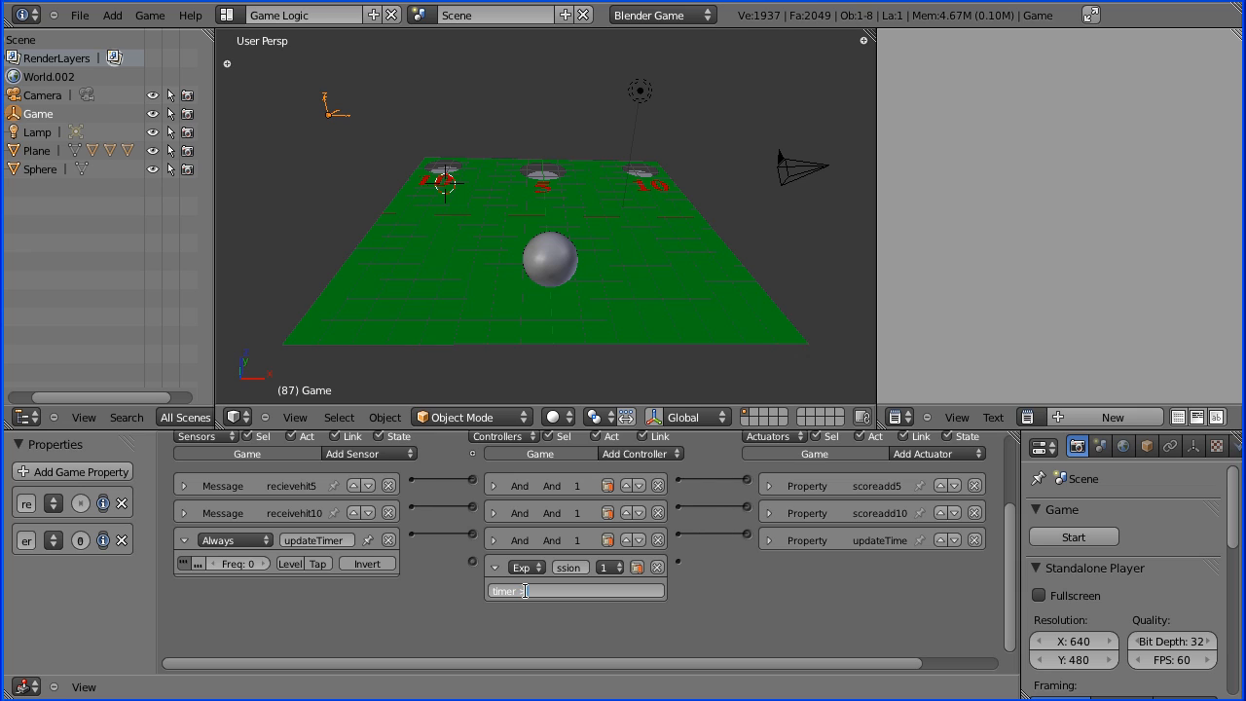
type("18")
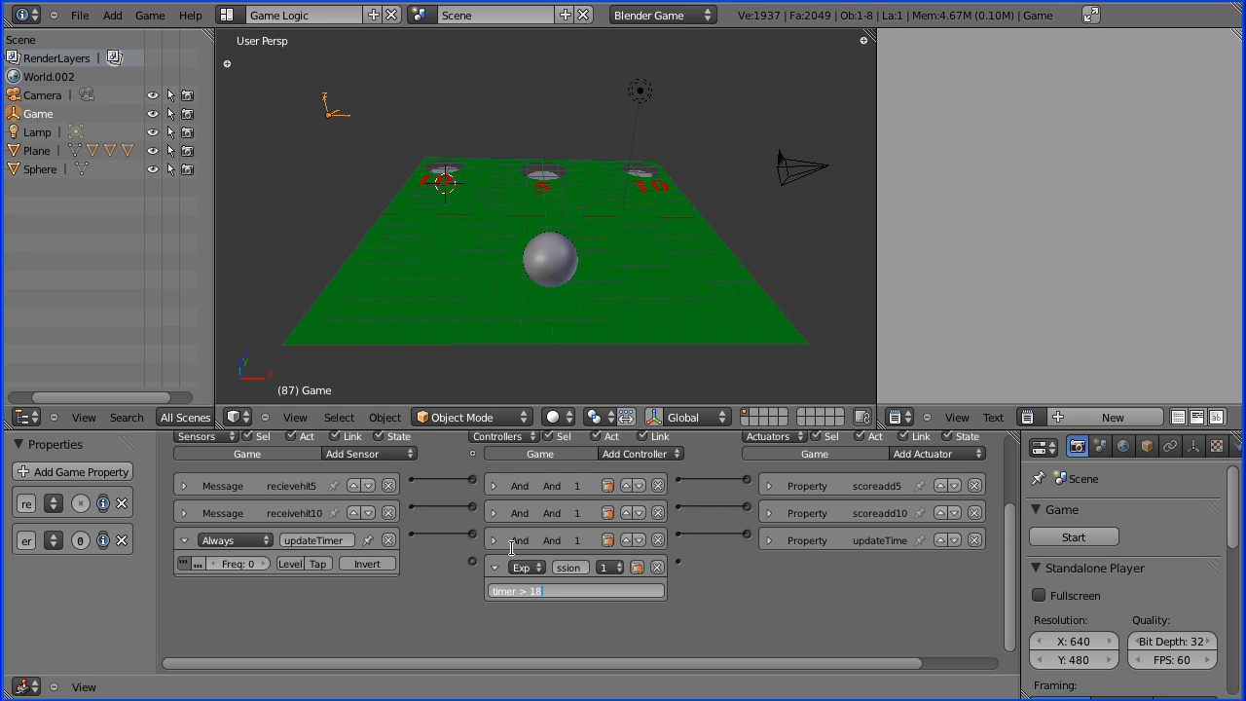
mouse_move(417, 549)
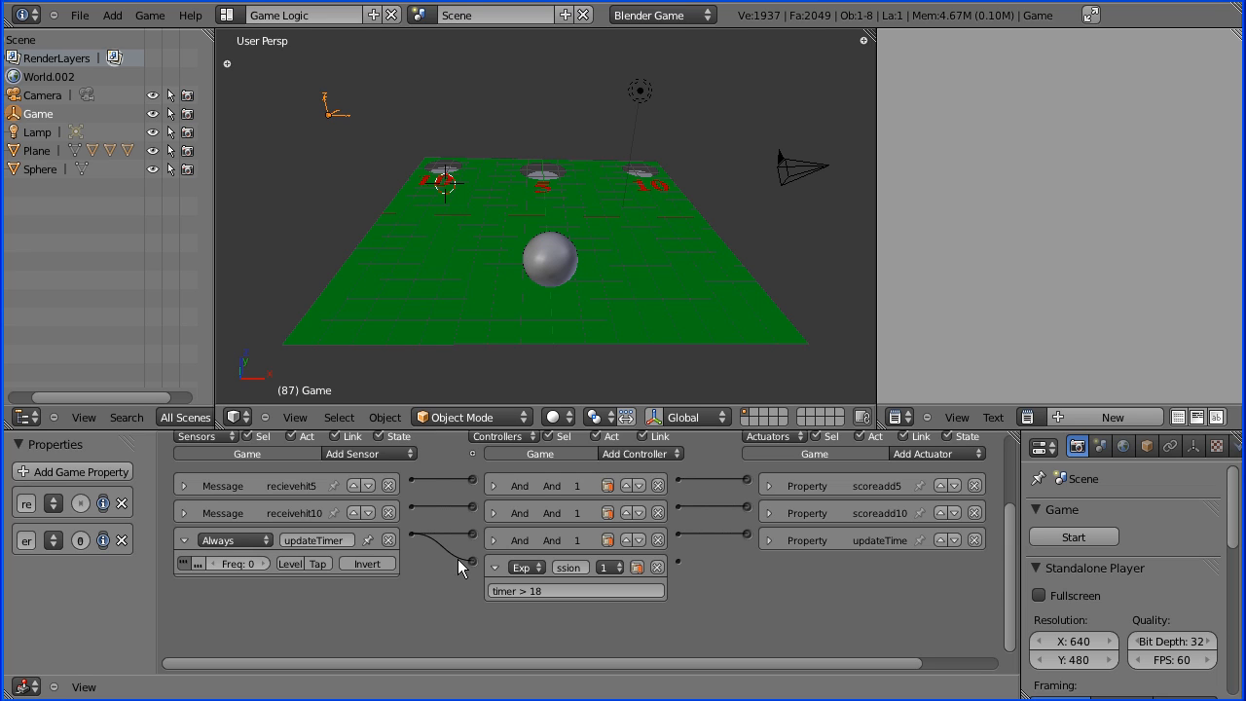
mouse_move(407, 557)
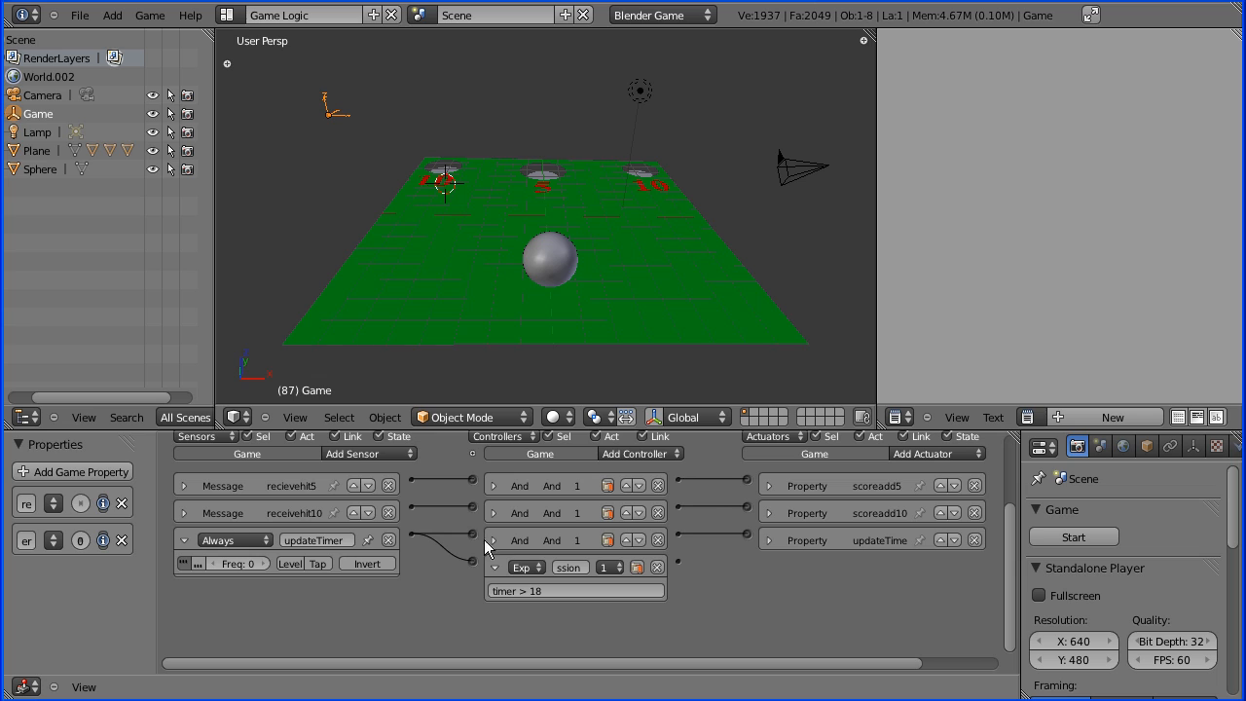
mouse_move(905, 534)
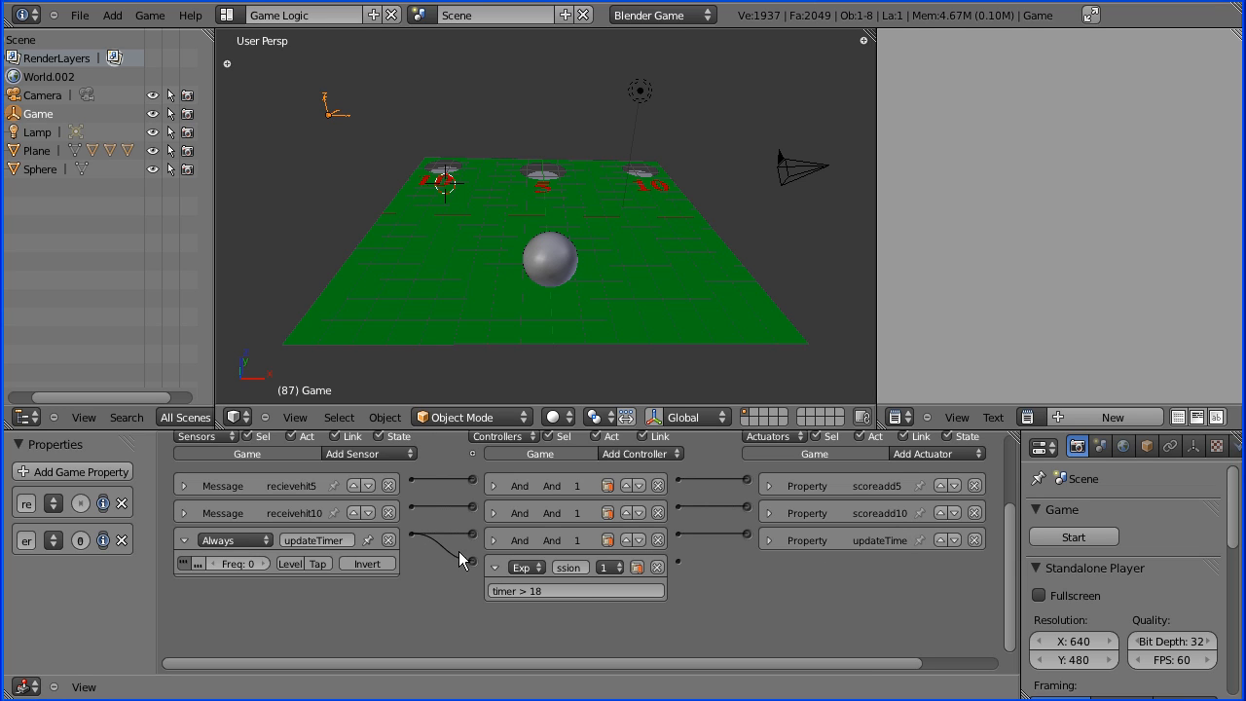
mouse_move(487, 594)
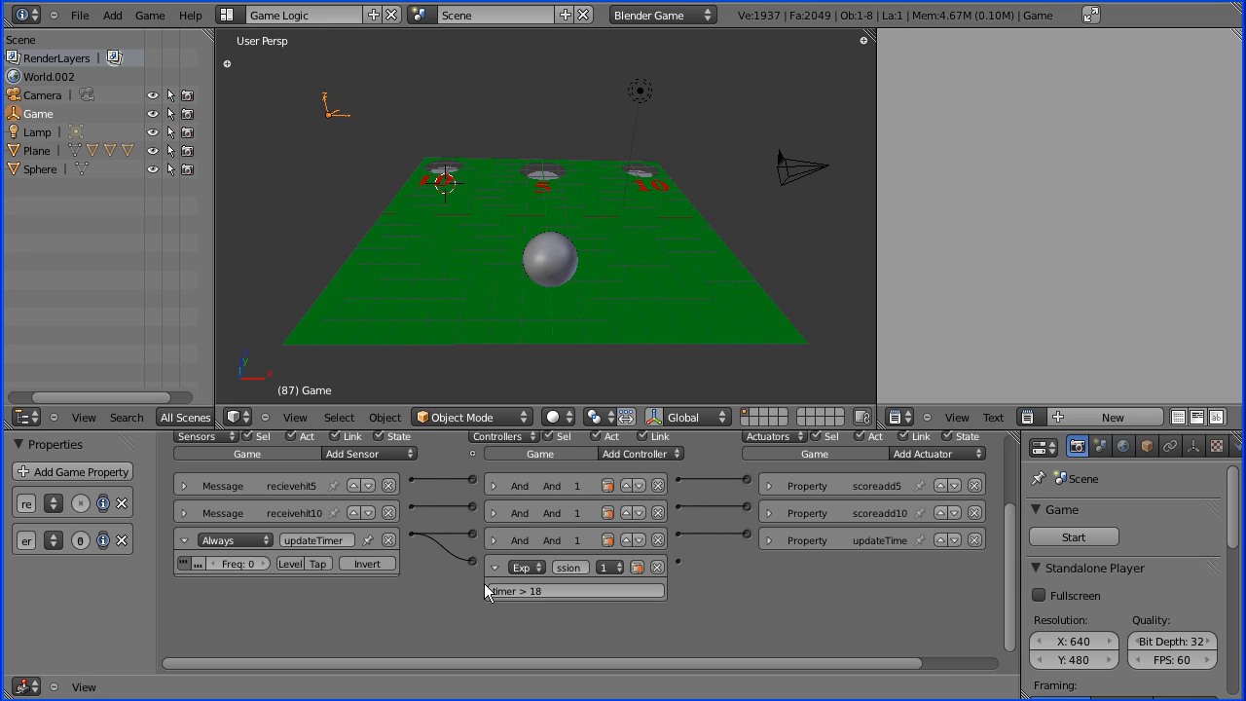
mouse_move(530, 603)
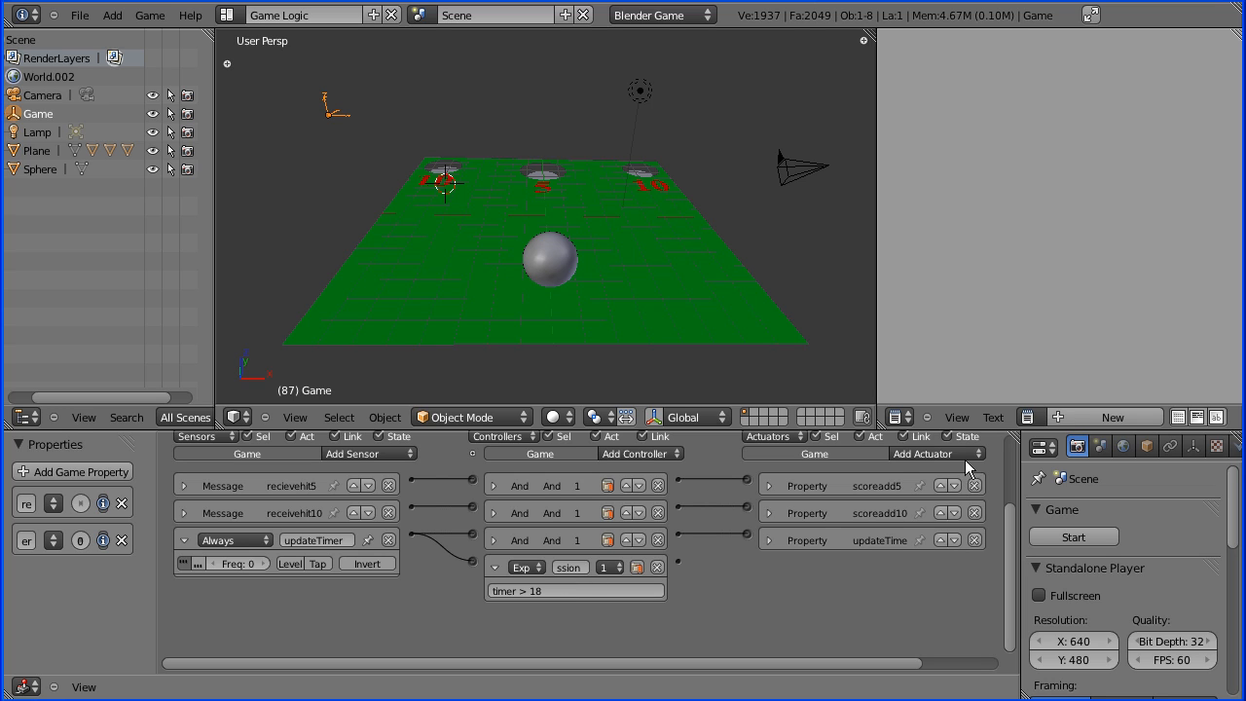
Step: Add a Scene actuator in Restart mode and name it restart
left_click(935, 454)
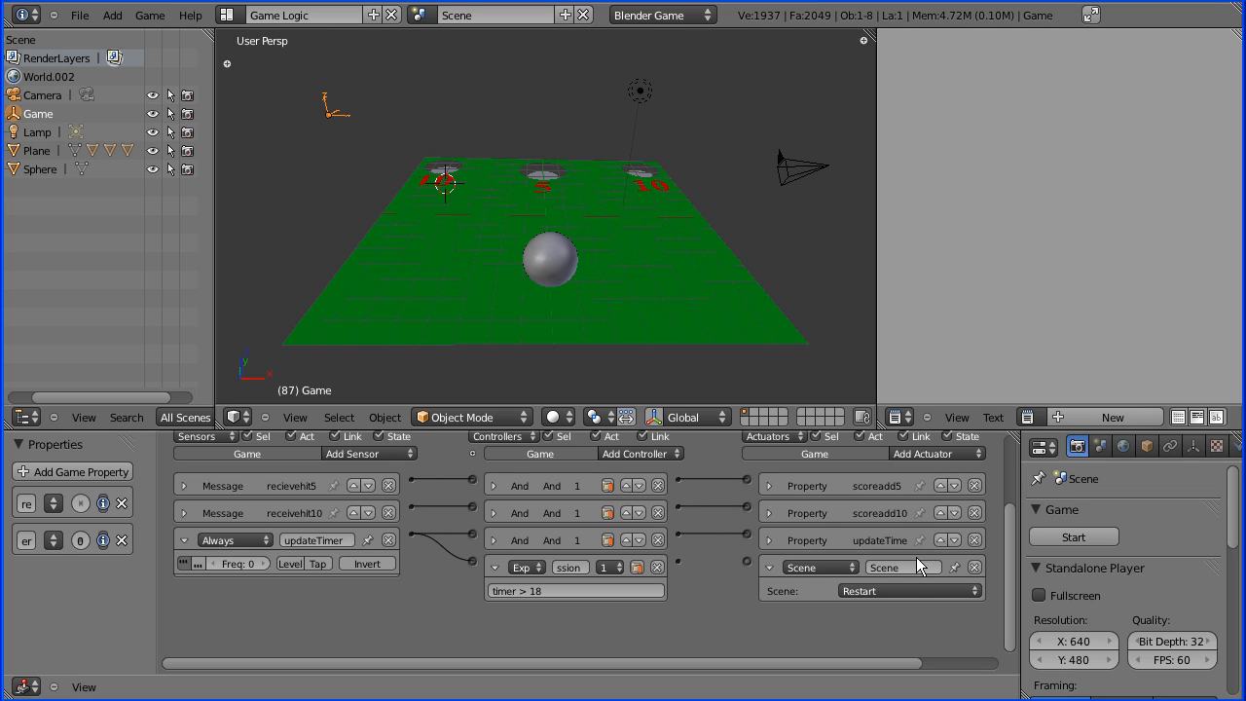
left_click(899, 567)
type("restart")
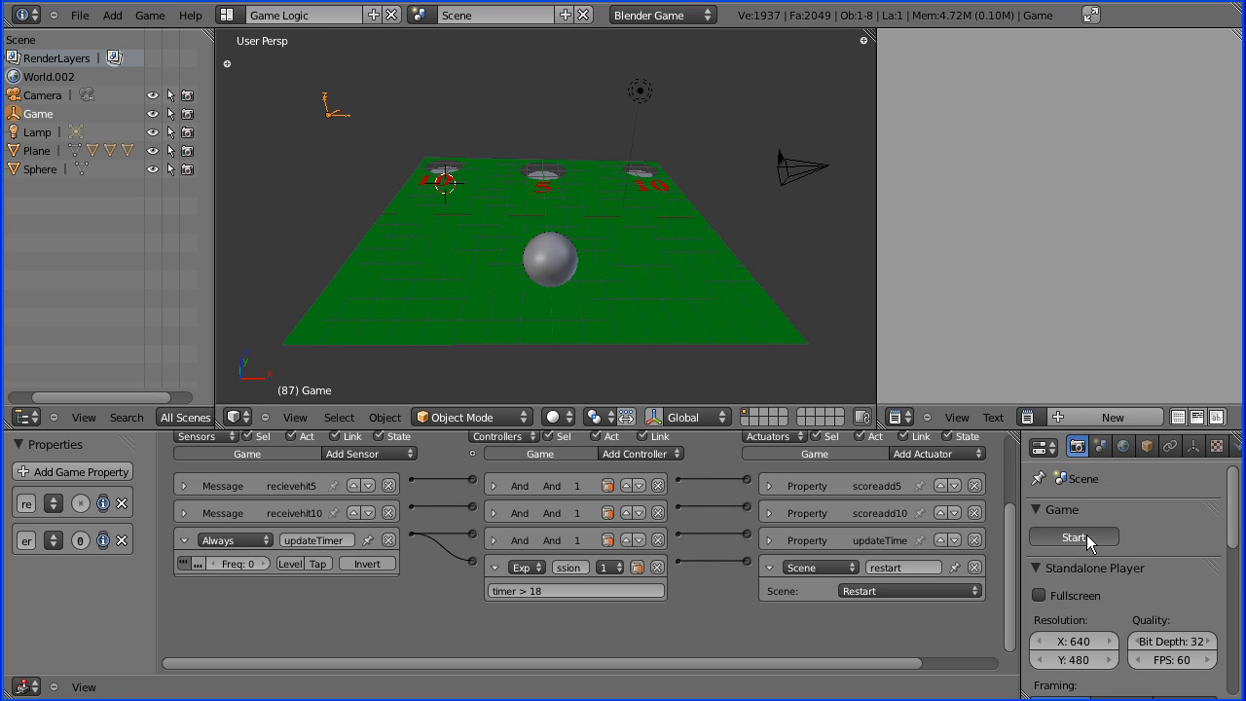
left_click(1075, 538)
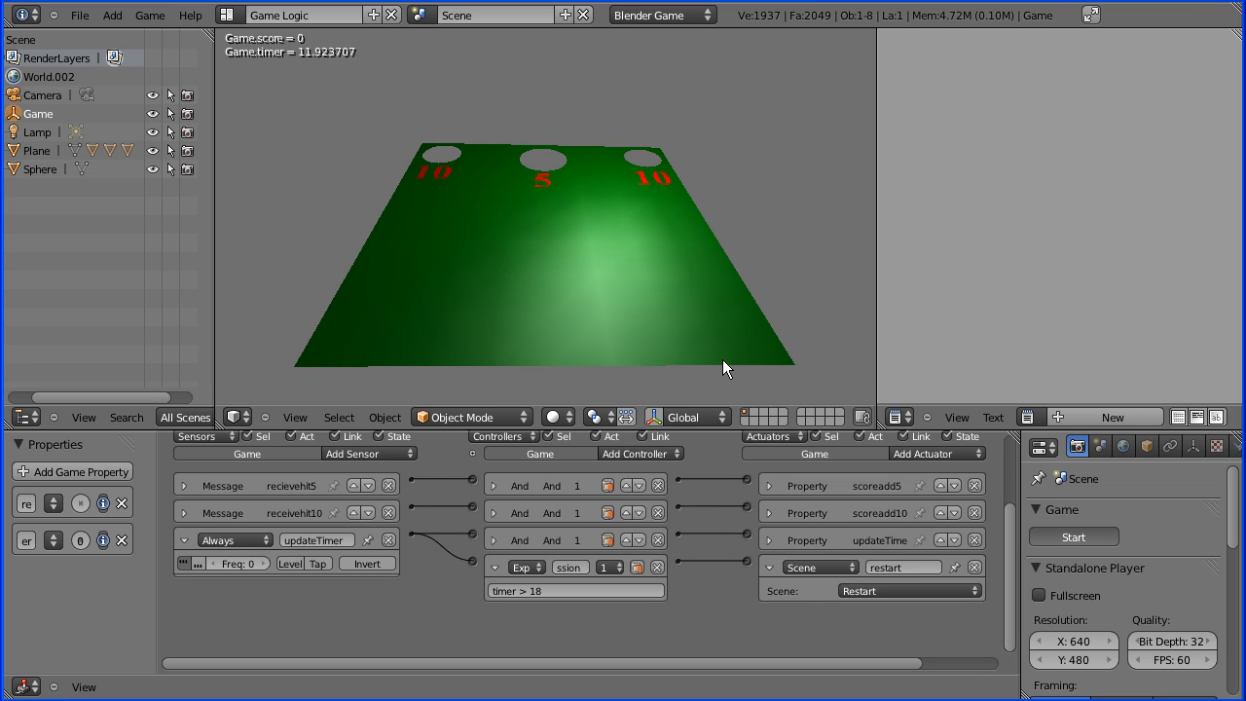
mouse_move(744, 355)
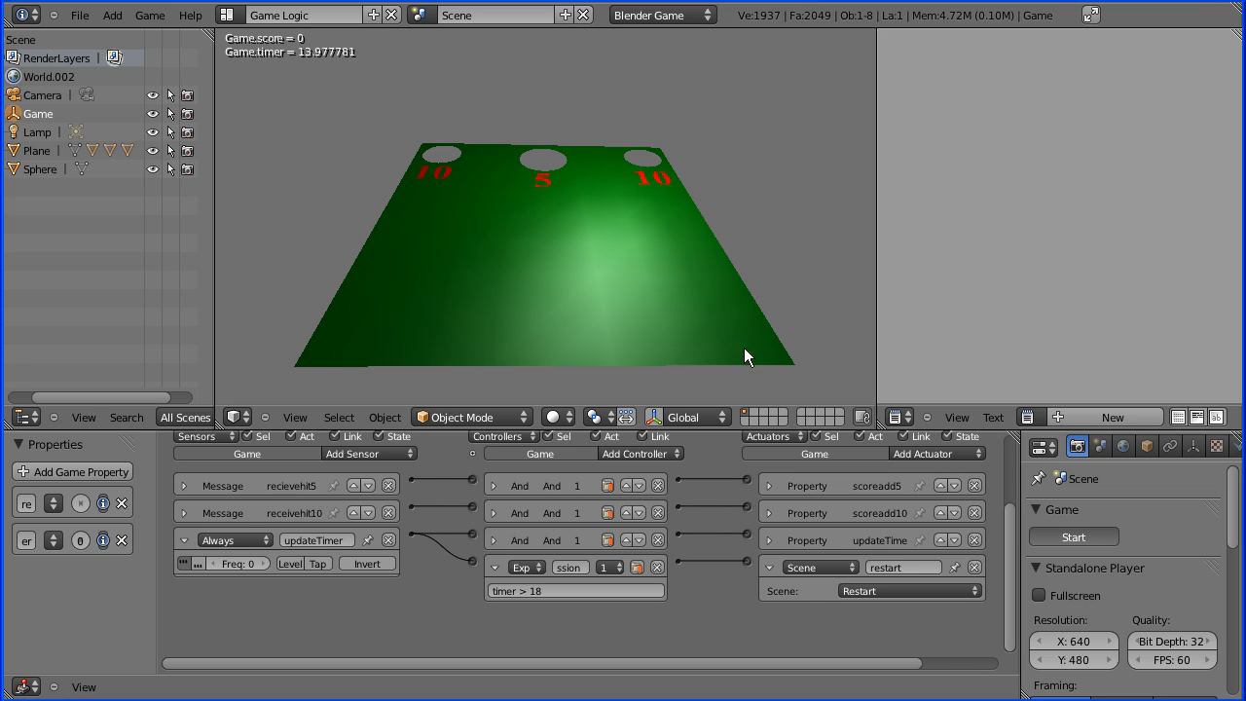
mouse_move(315, 246)
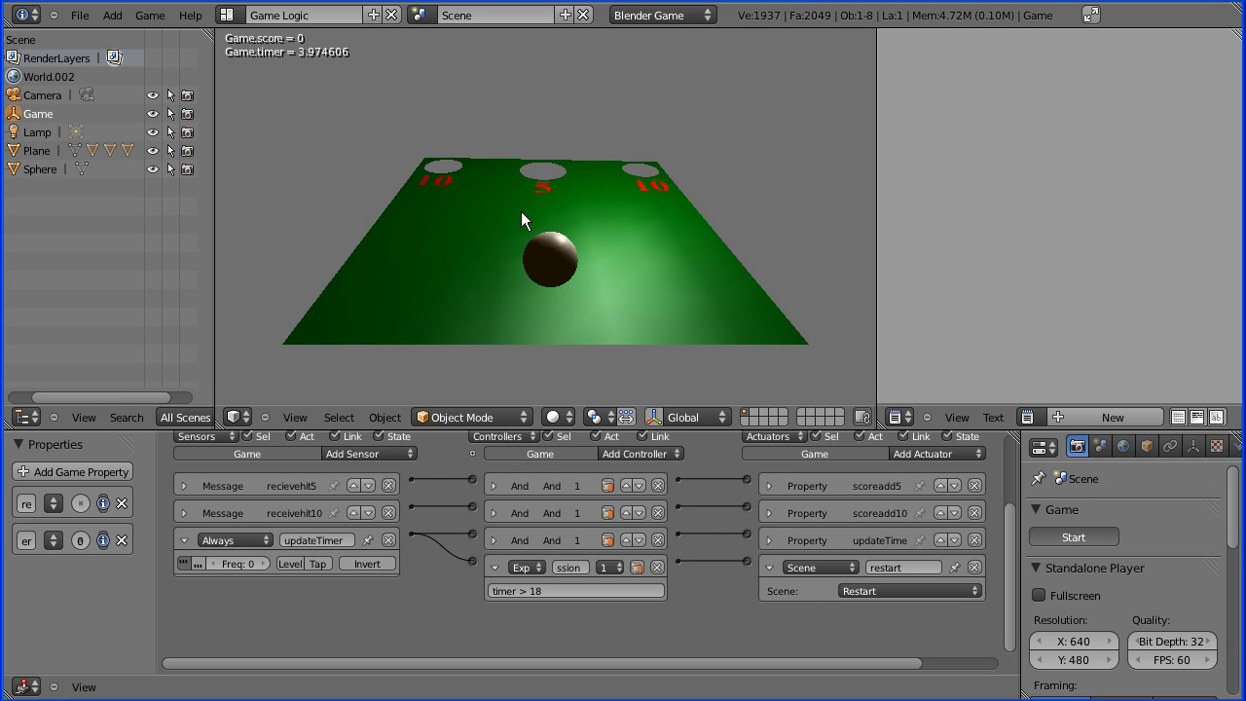
mouse_move(777, 128)
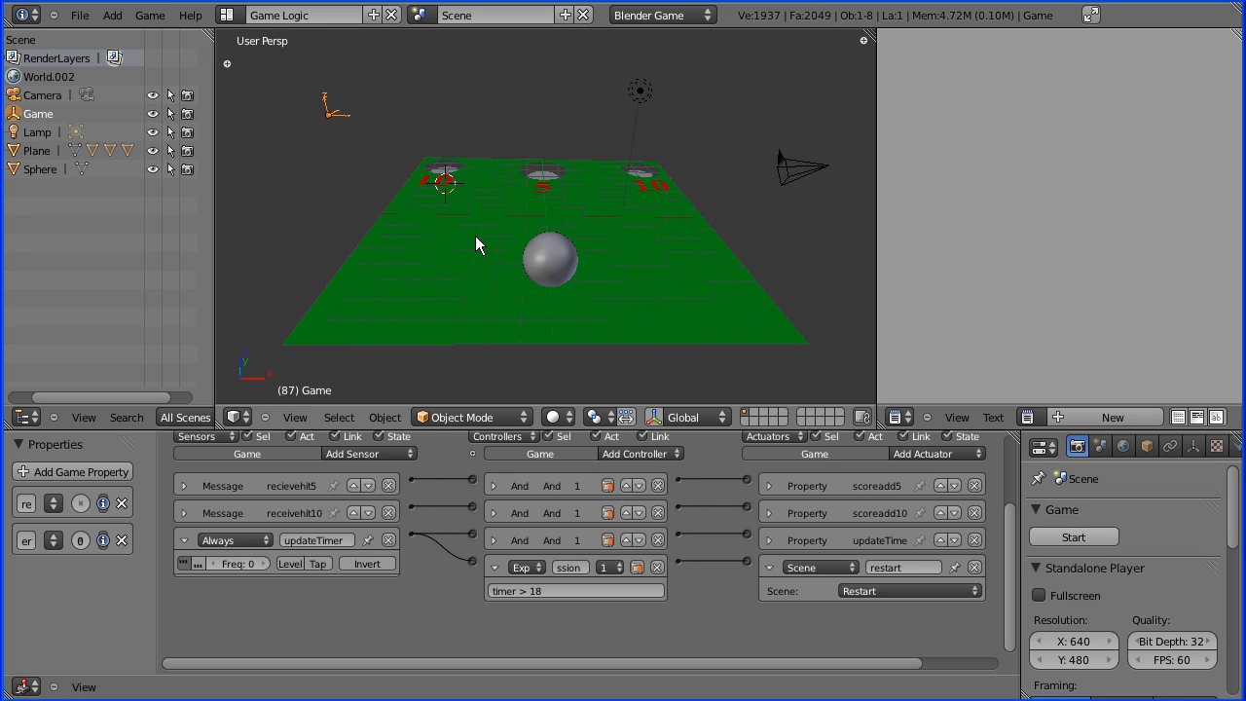
mouse_move(448, 246)
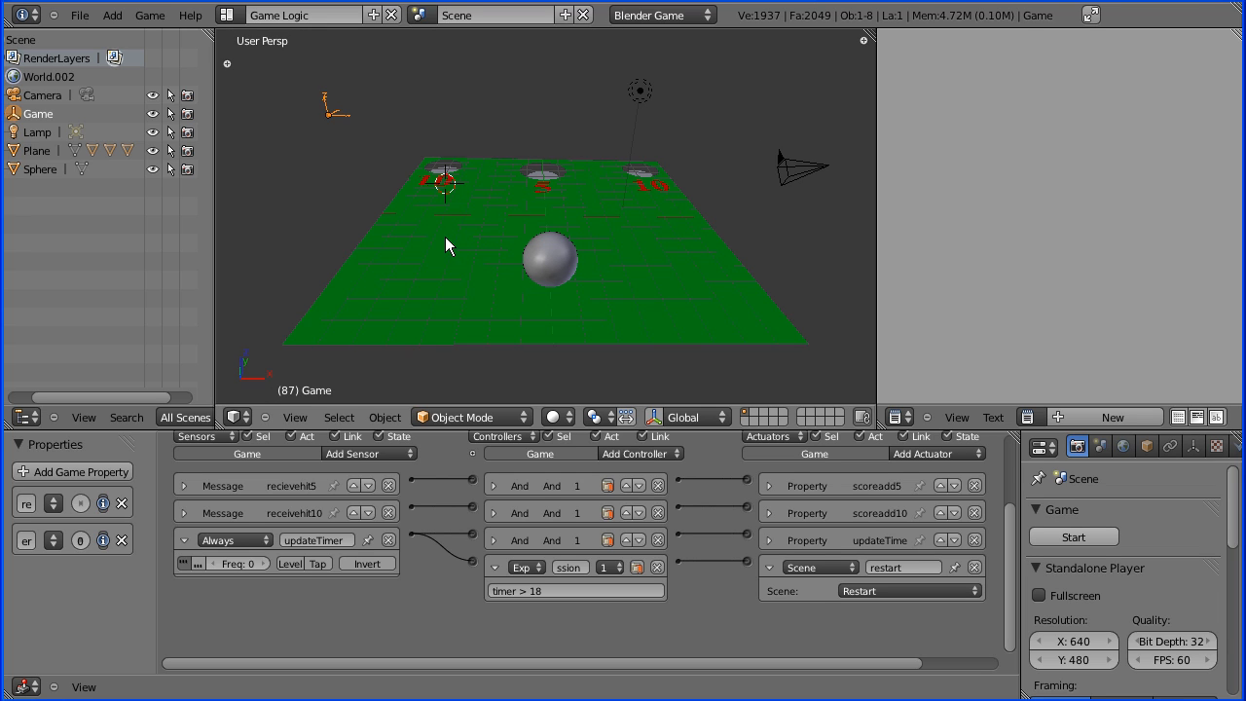